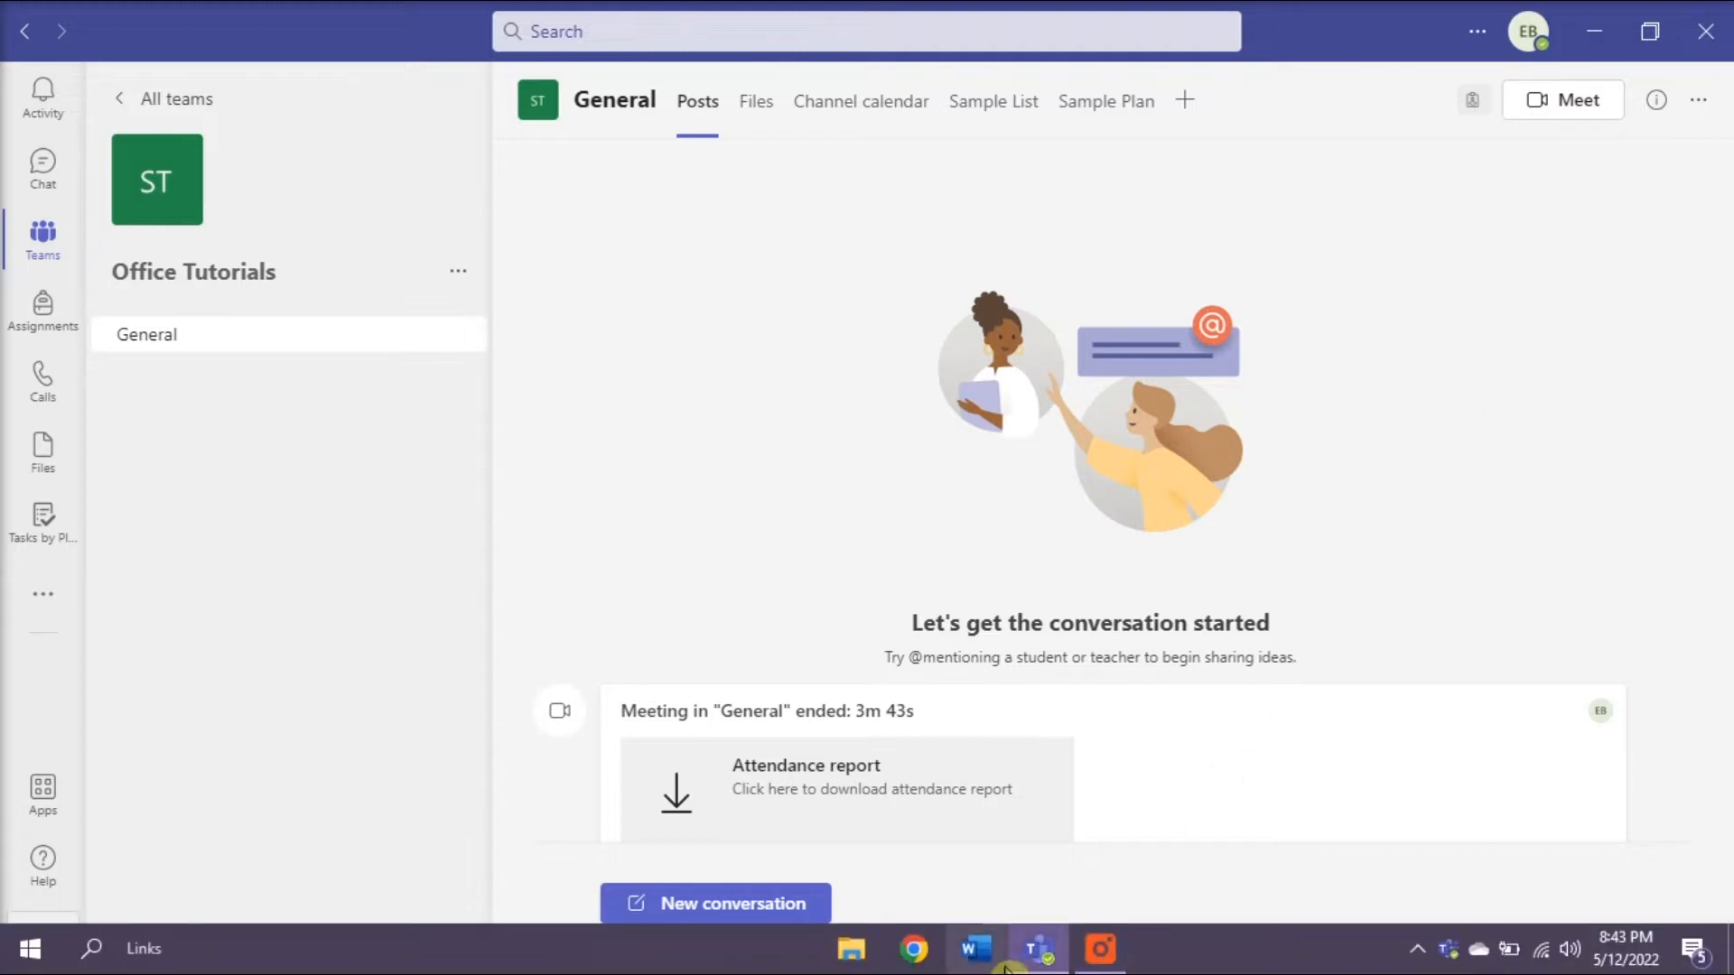
mouse_move(938, 894)
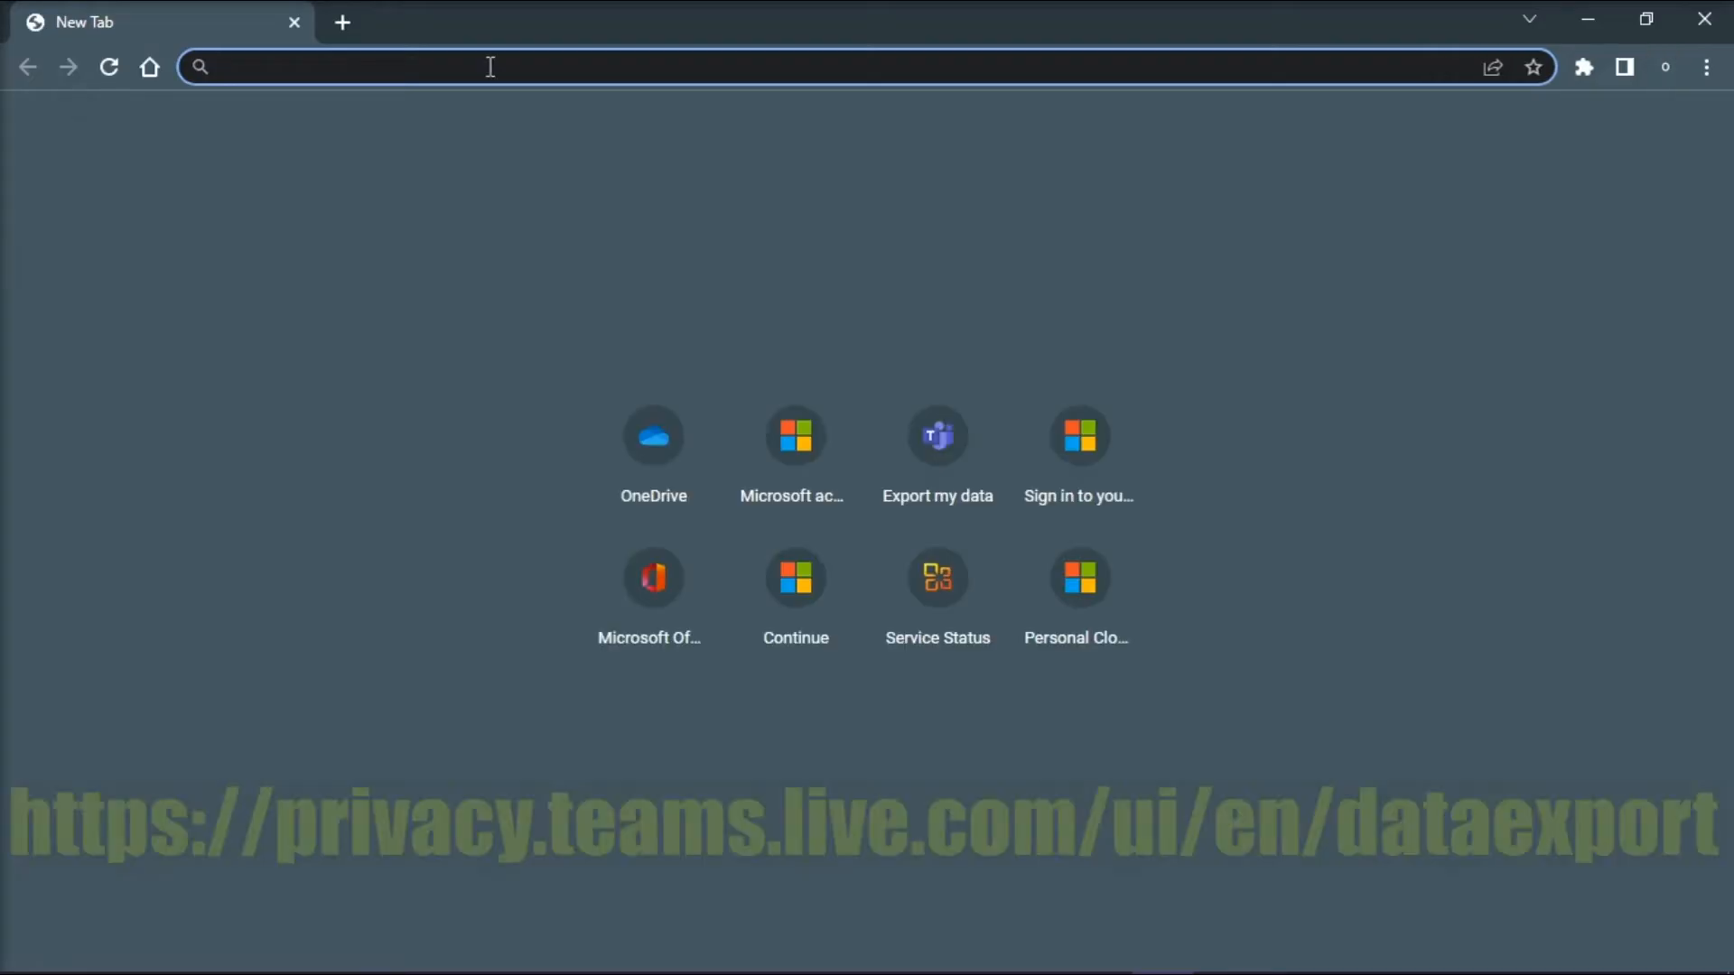
Step: Go to privacy.teams.live.com/ui/en/dataexport and submit an export request with Chat history ticked
text(privacy.teams.live.com/ui/en/dataexport)
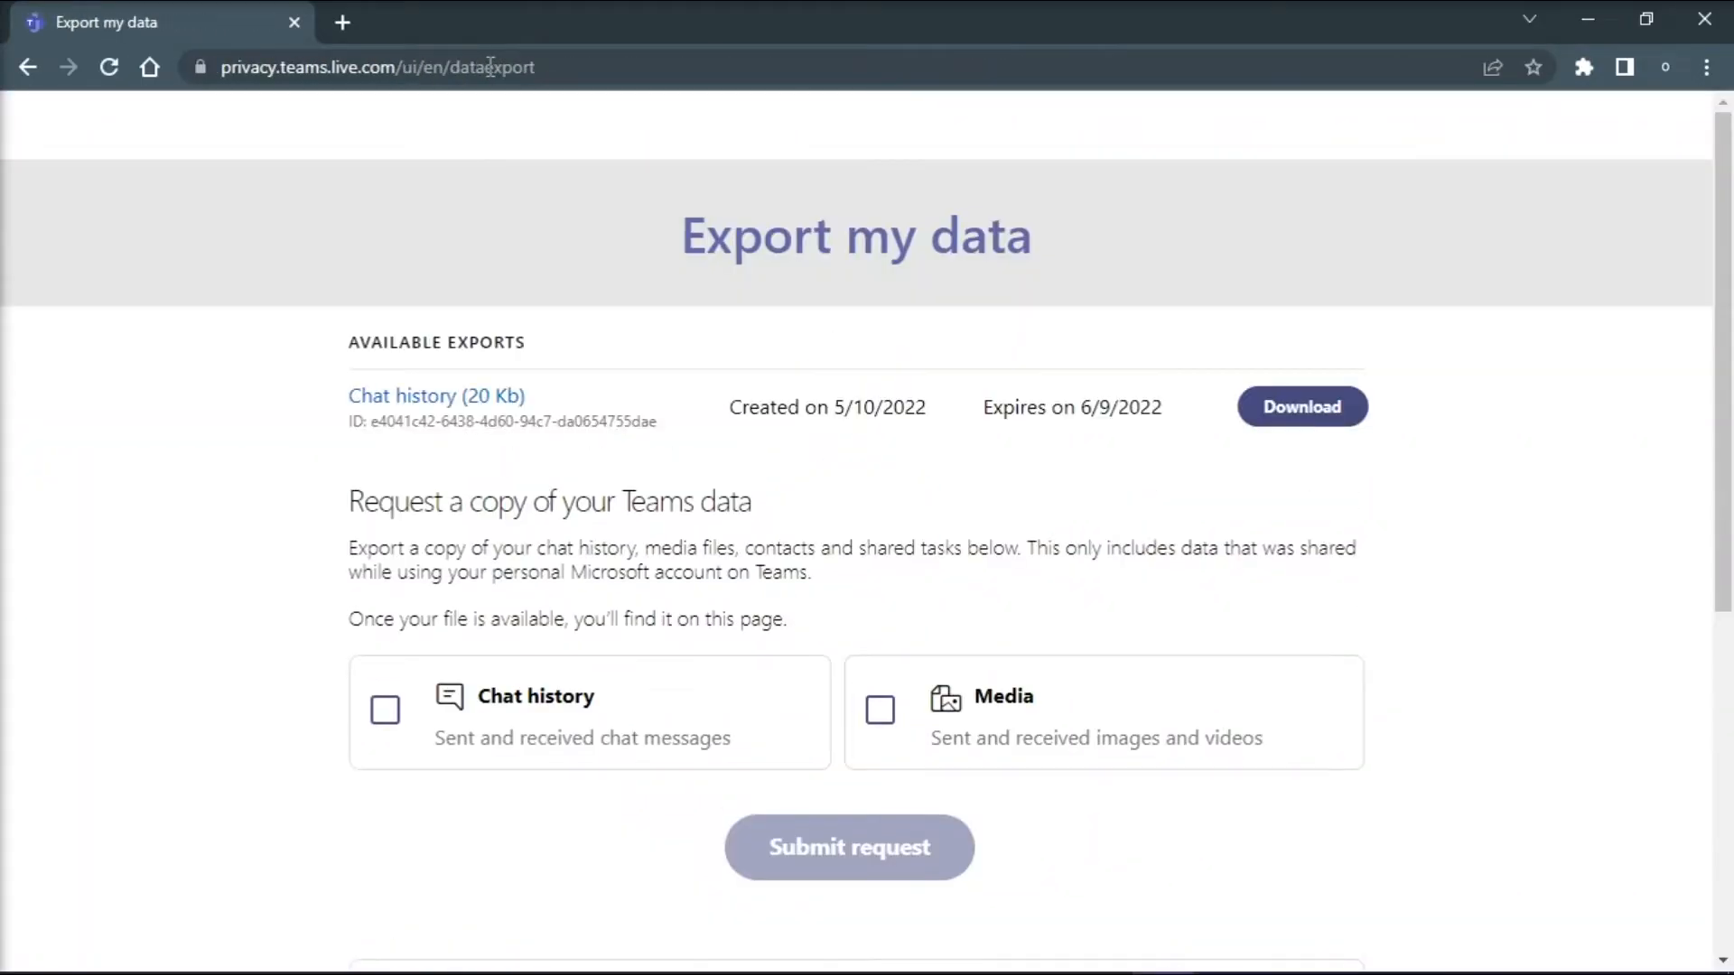
scroll(down, 3)
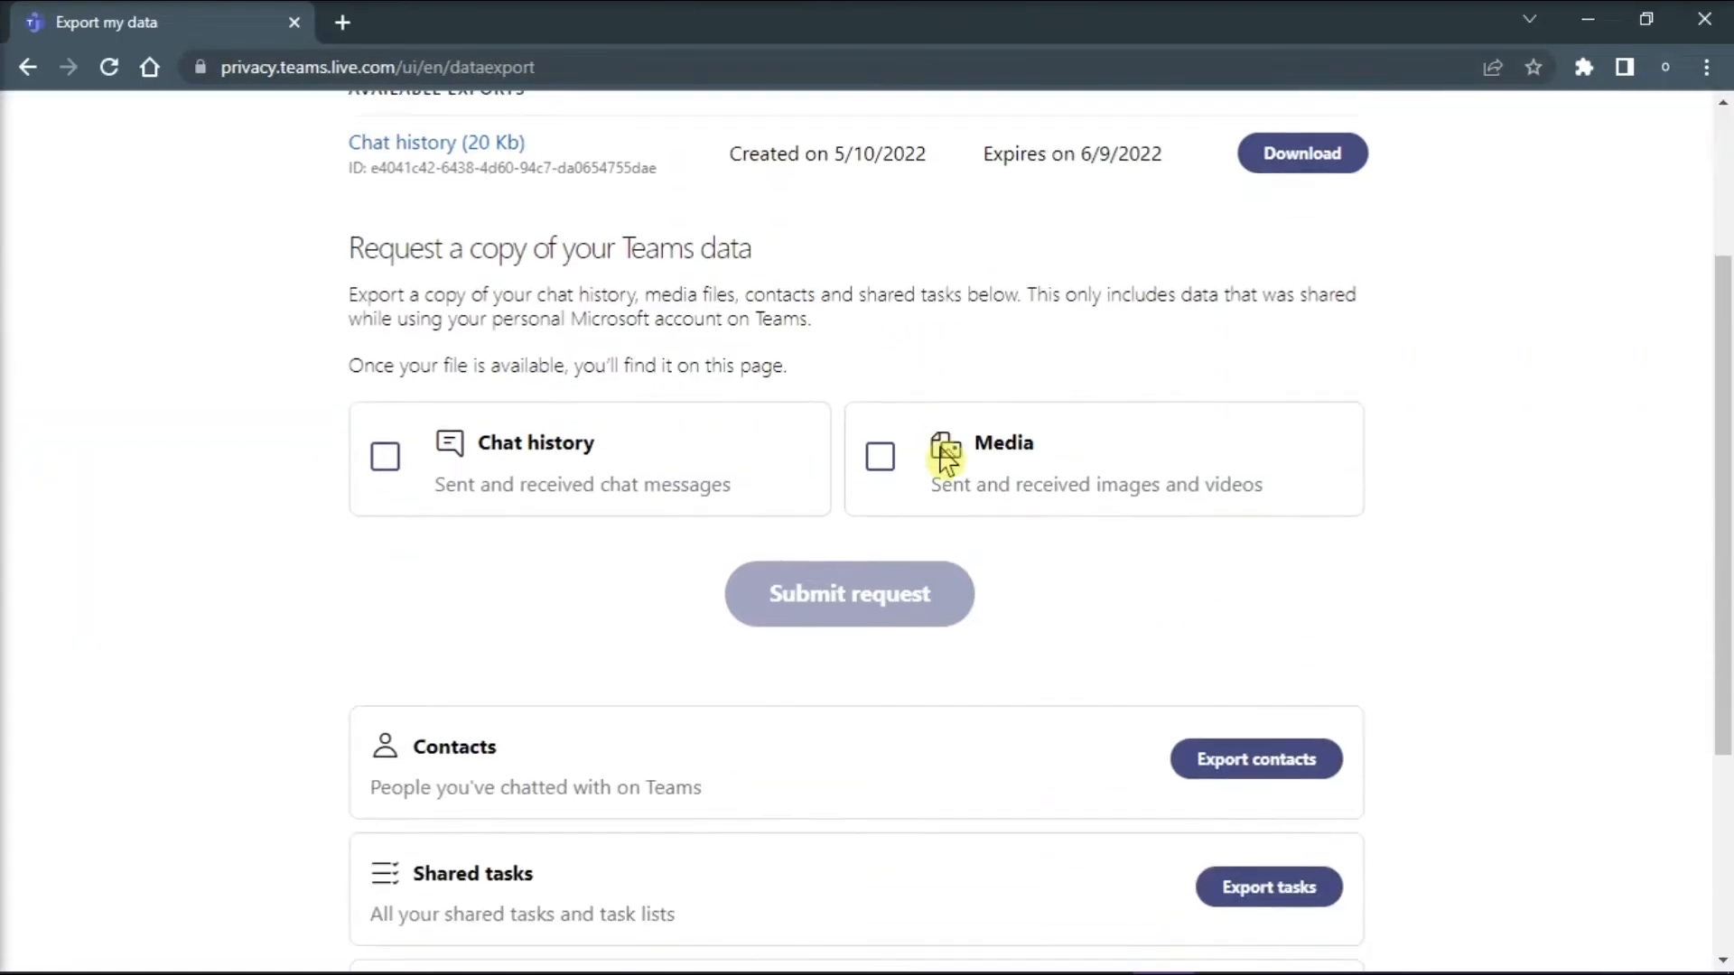
scroll(down, 3)
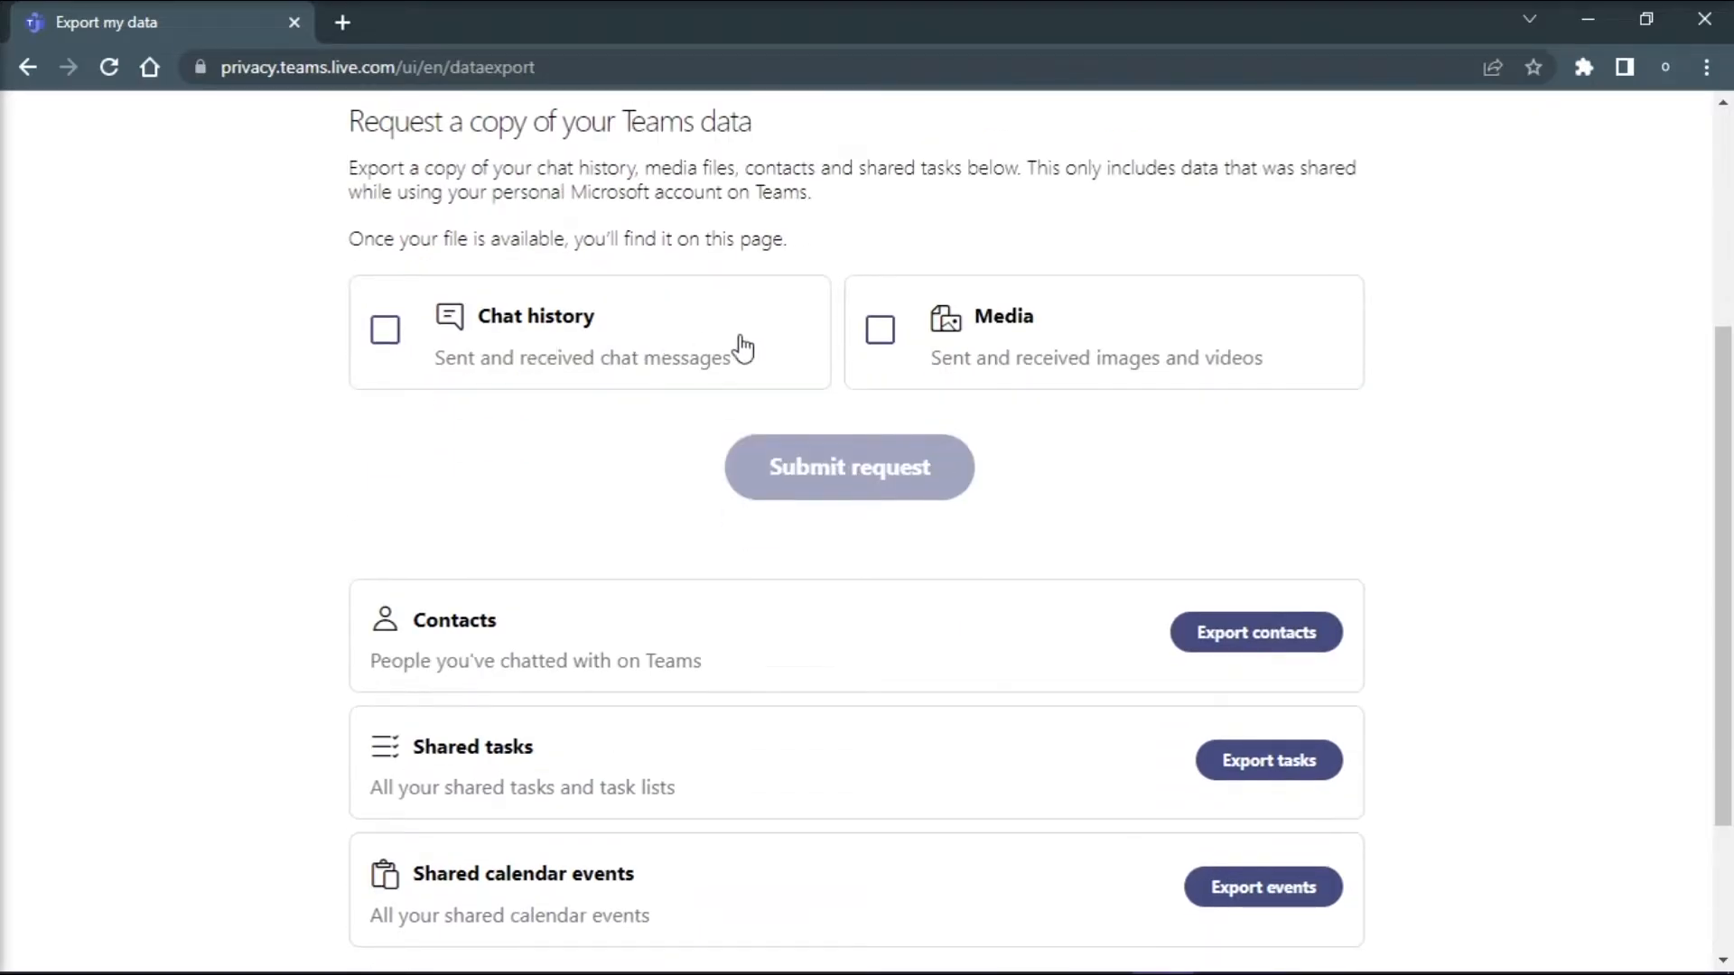
click(383, 329)
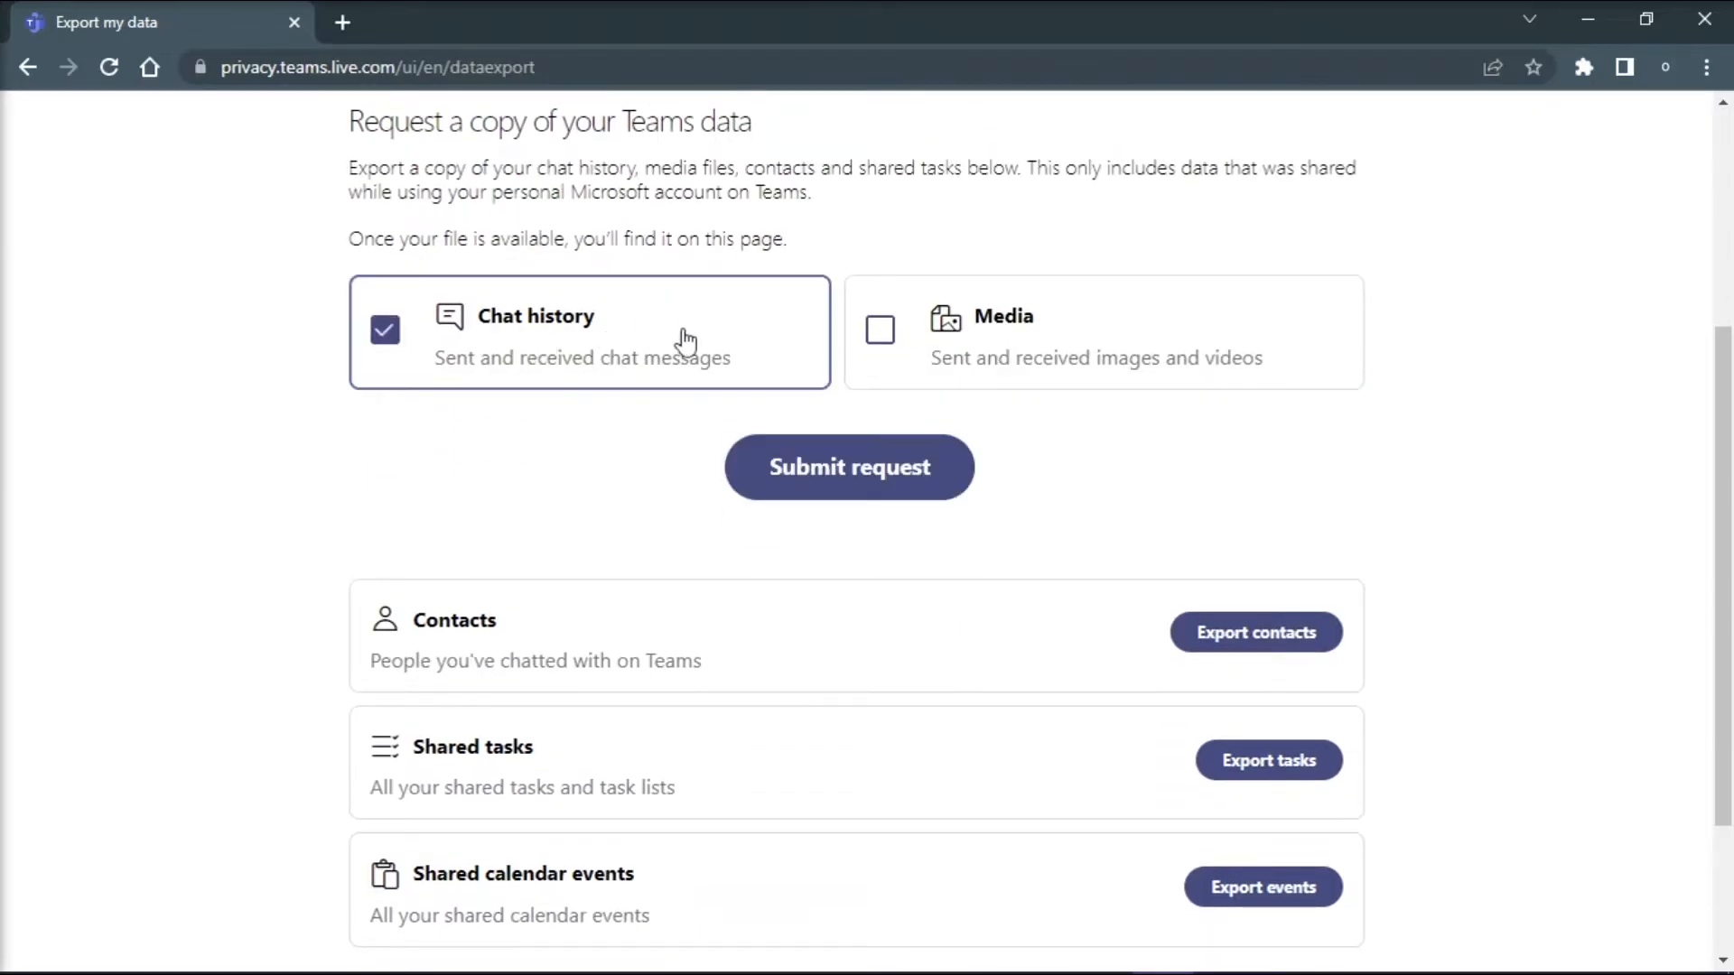
click(880, 328)
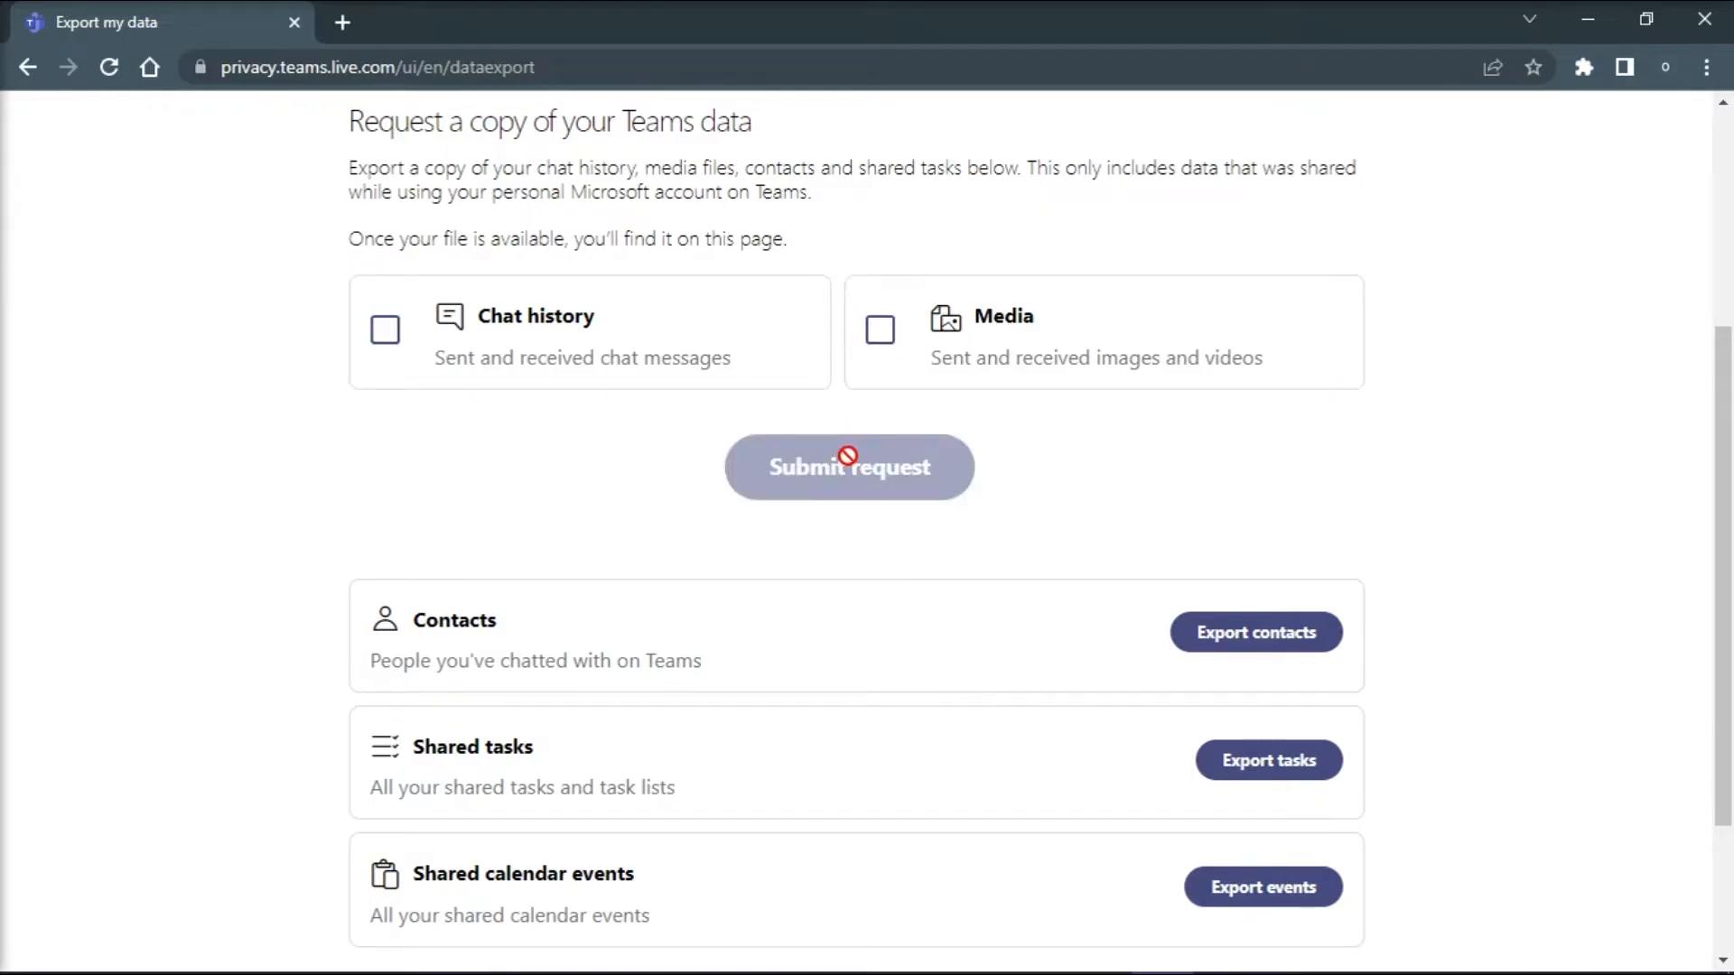
Step: Continue past the 'Your export is being prepared' dialog and return to the export list
click(849, 466)
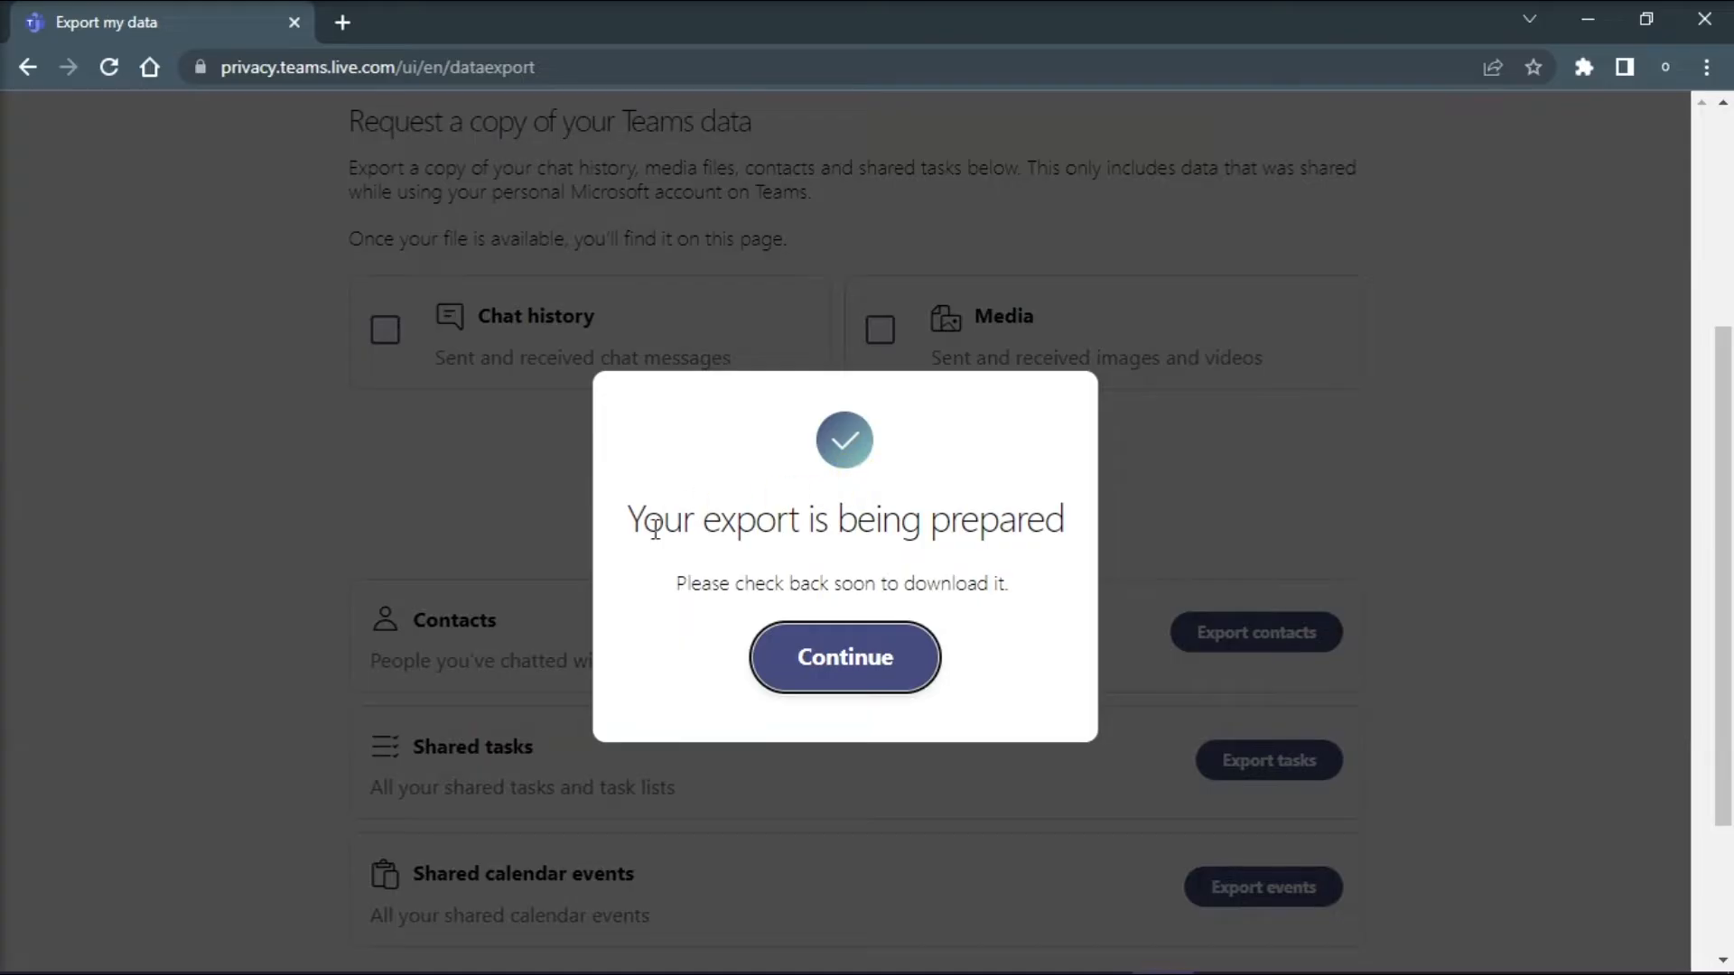
mouse_move(959, 558)
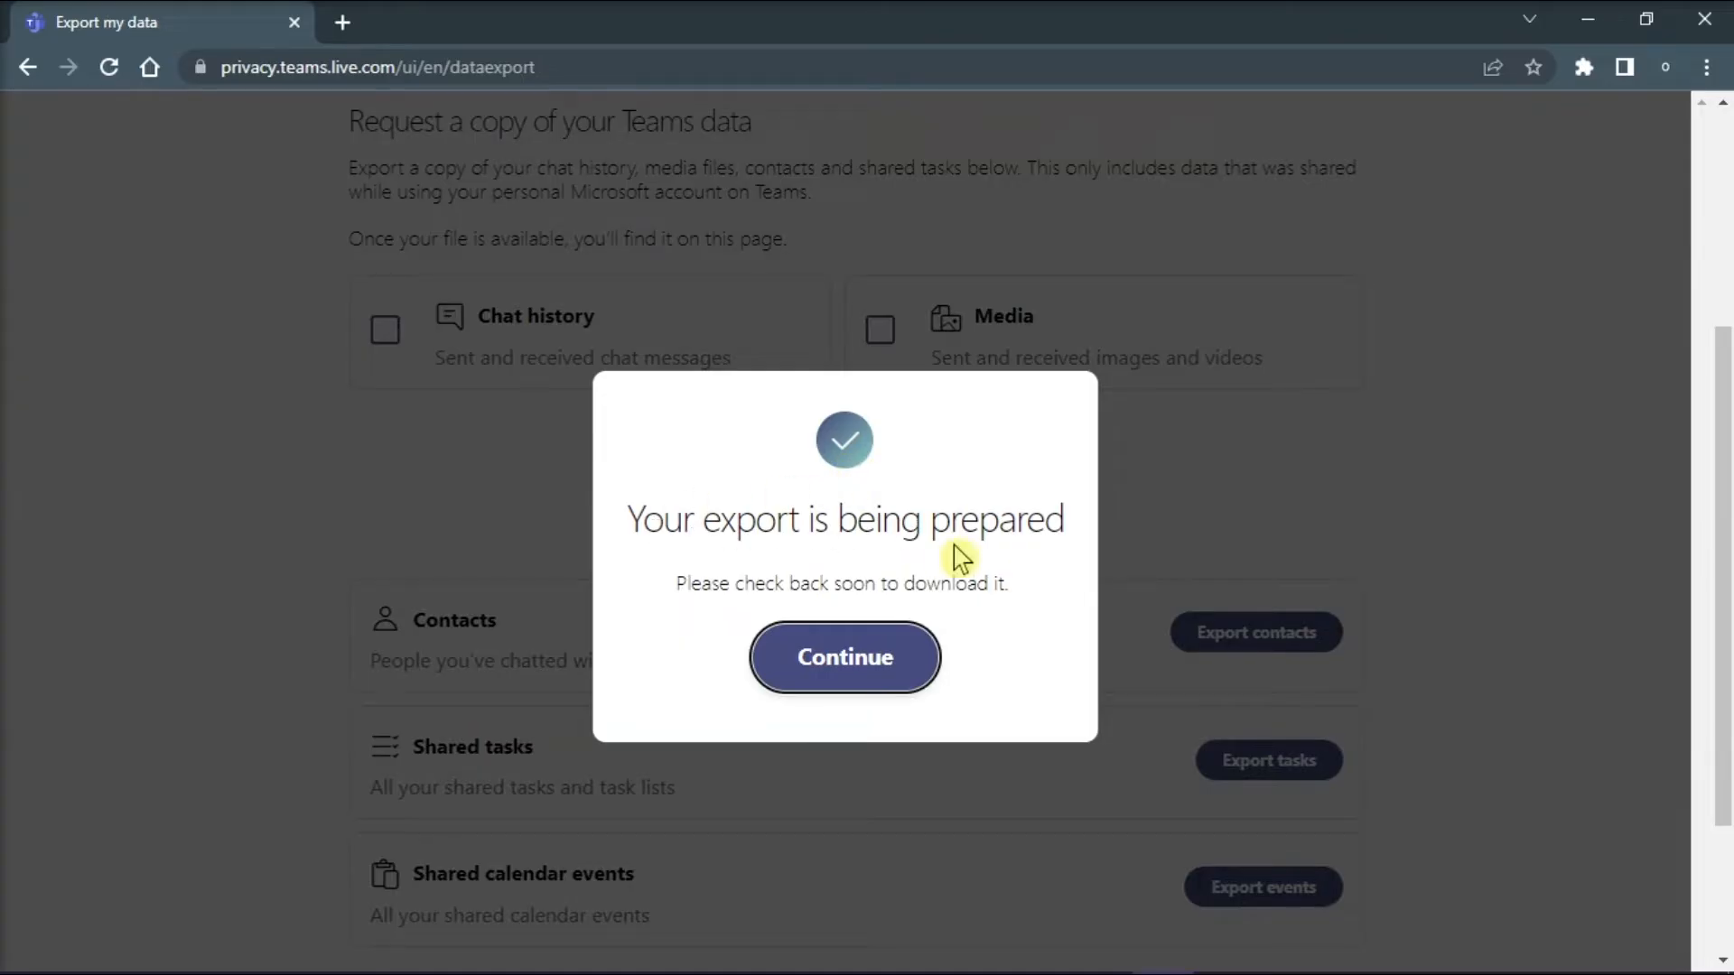
click(843, 657)
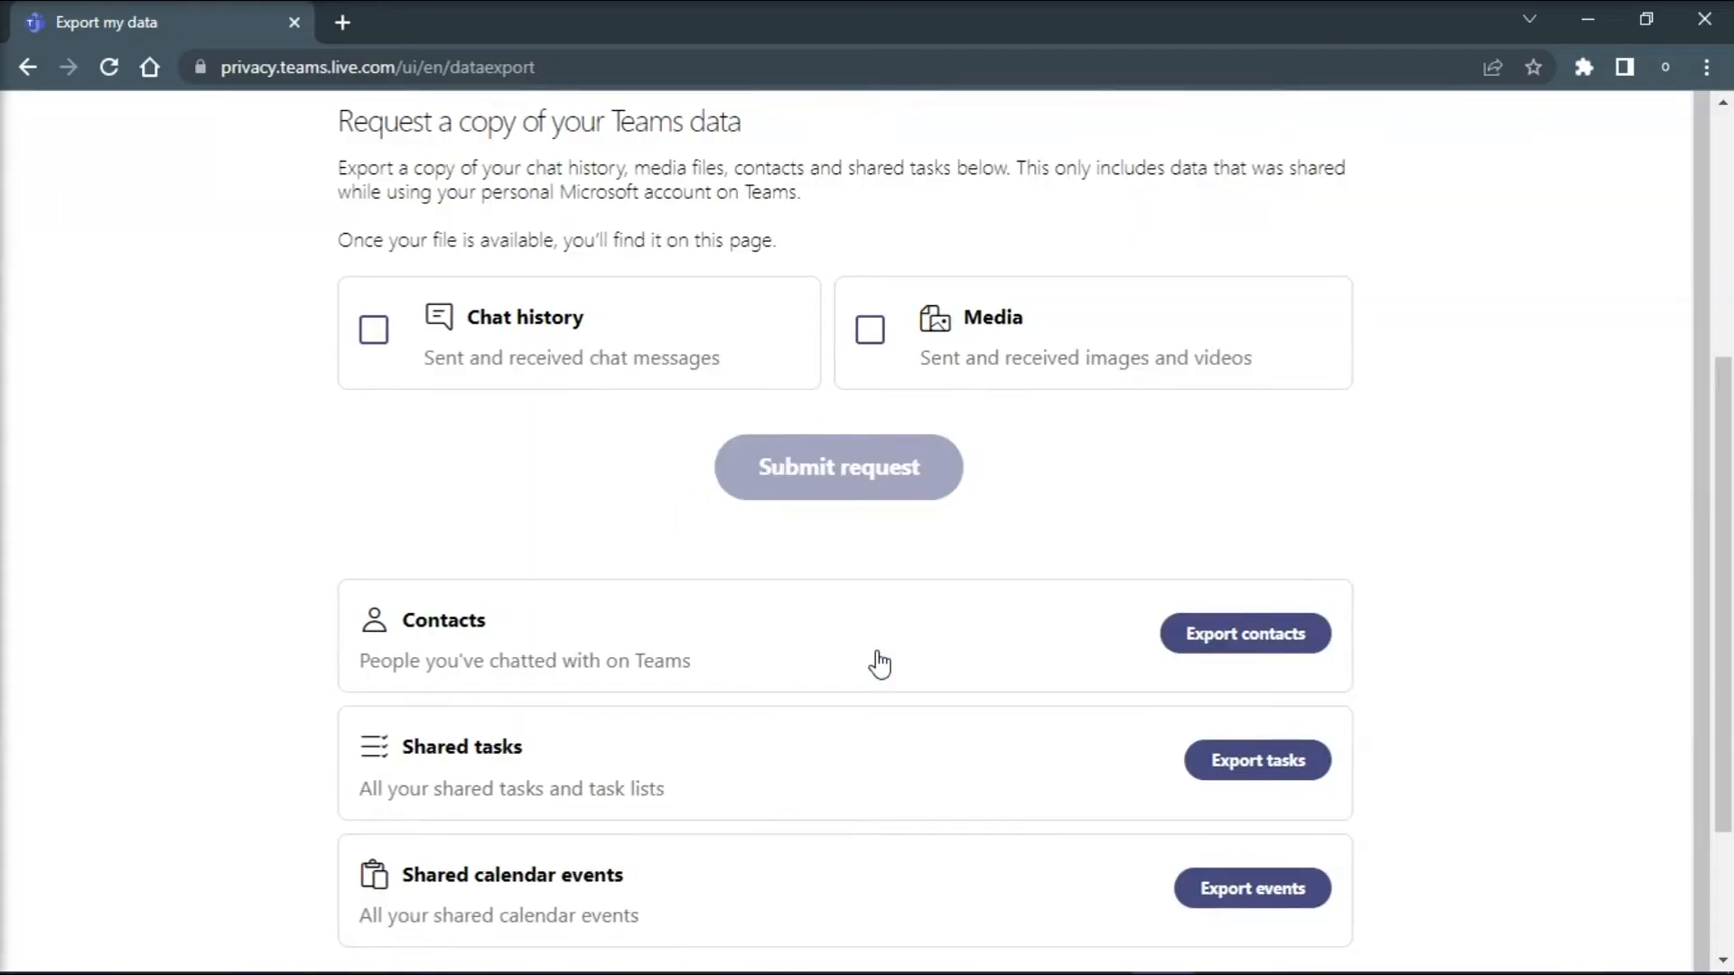
scroll(up, 3)
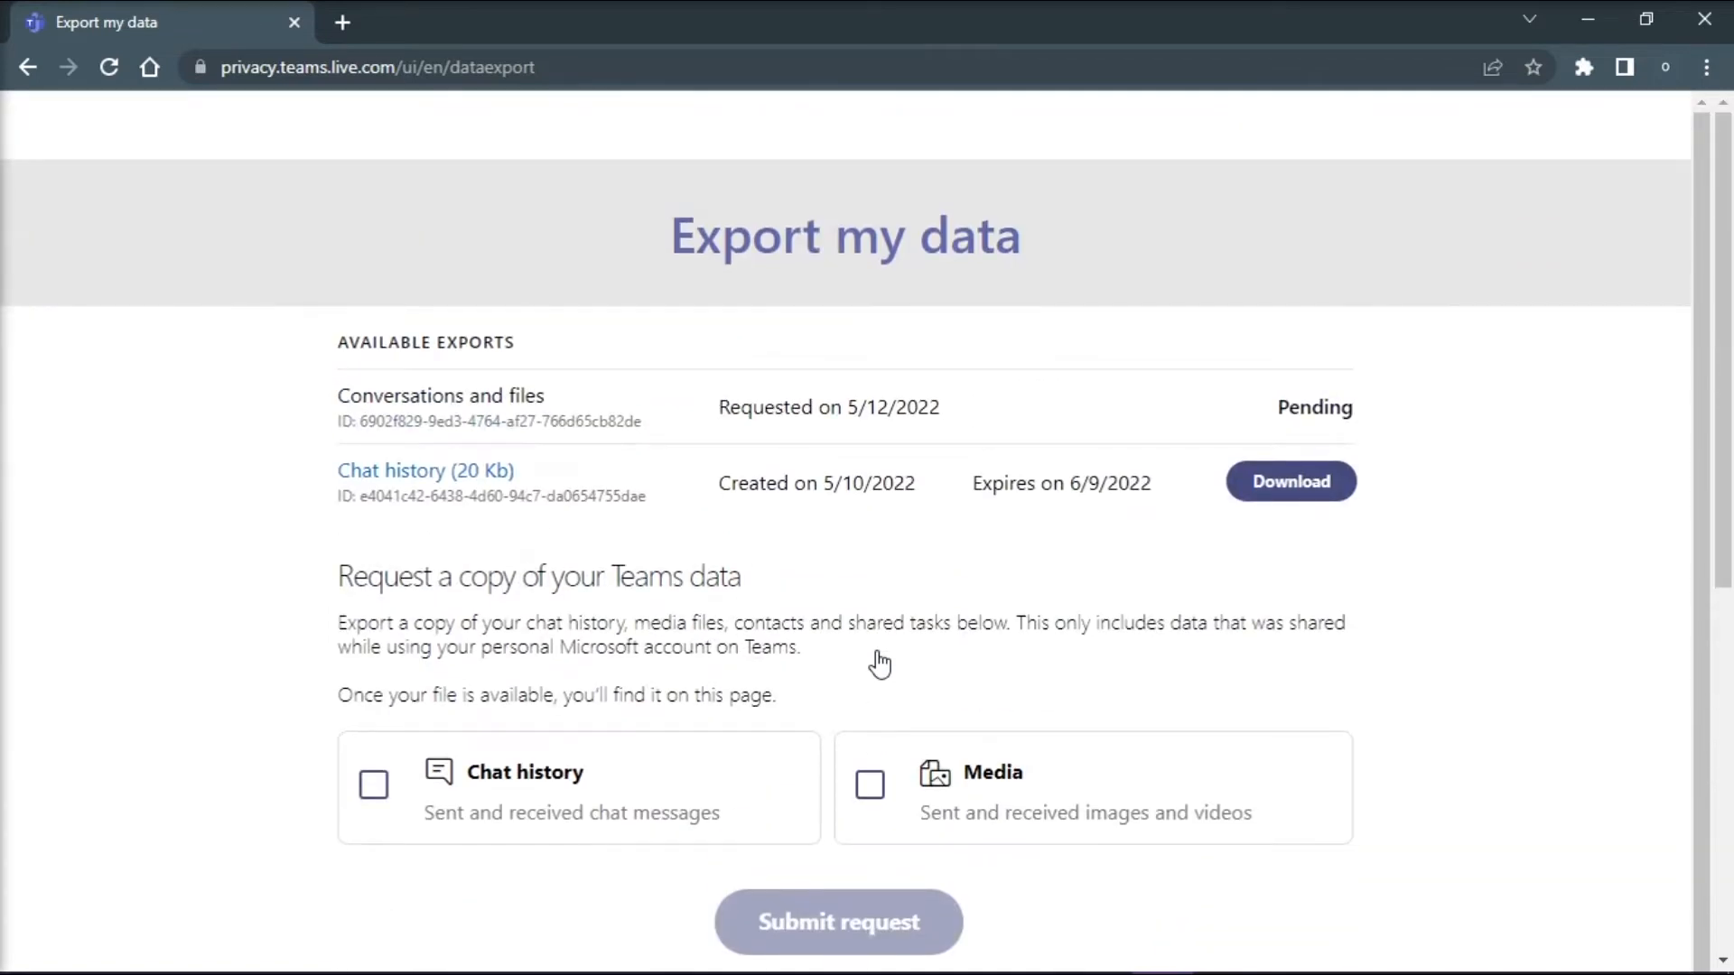
mouse_move(777, 401)
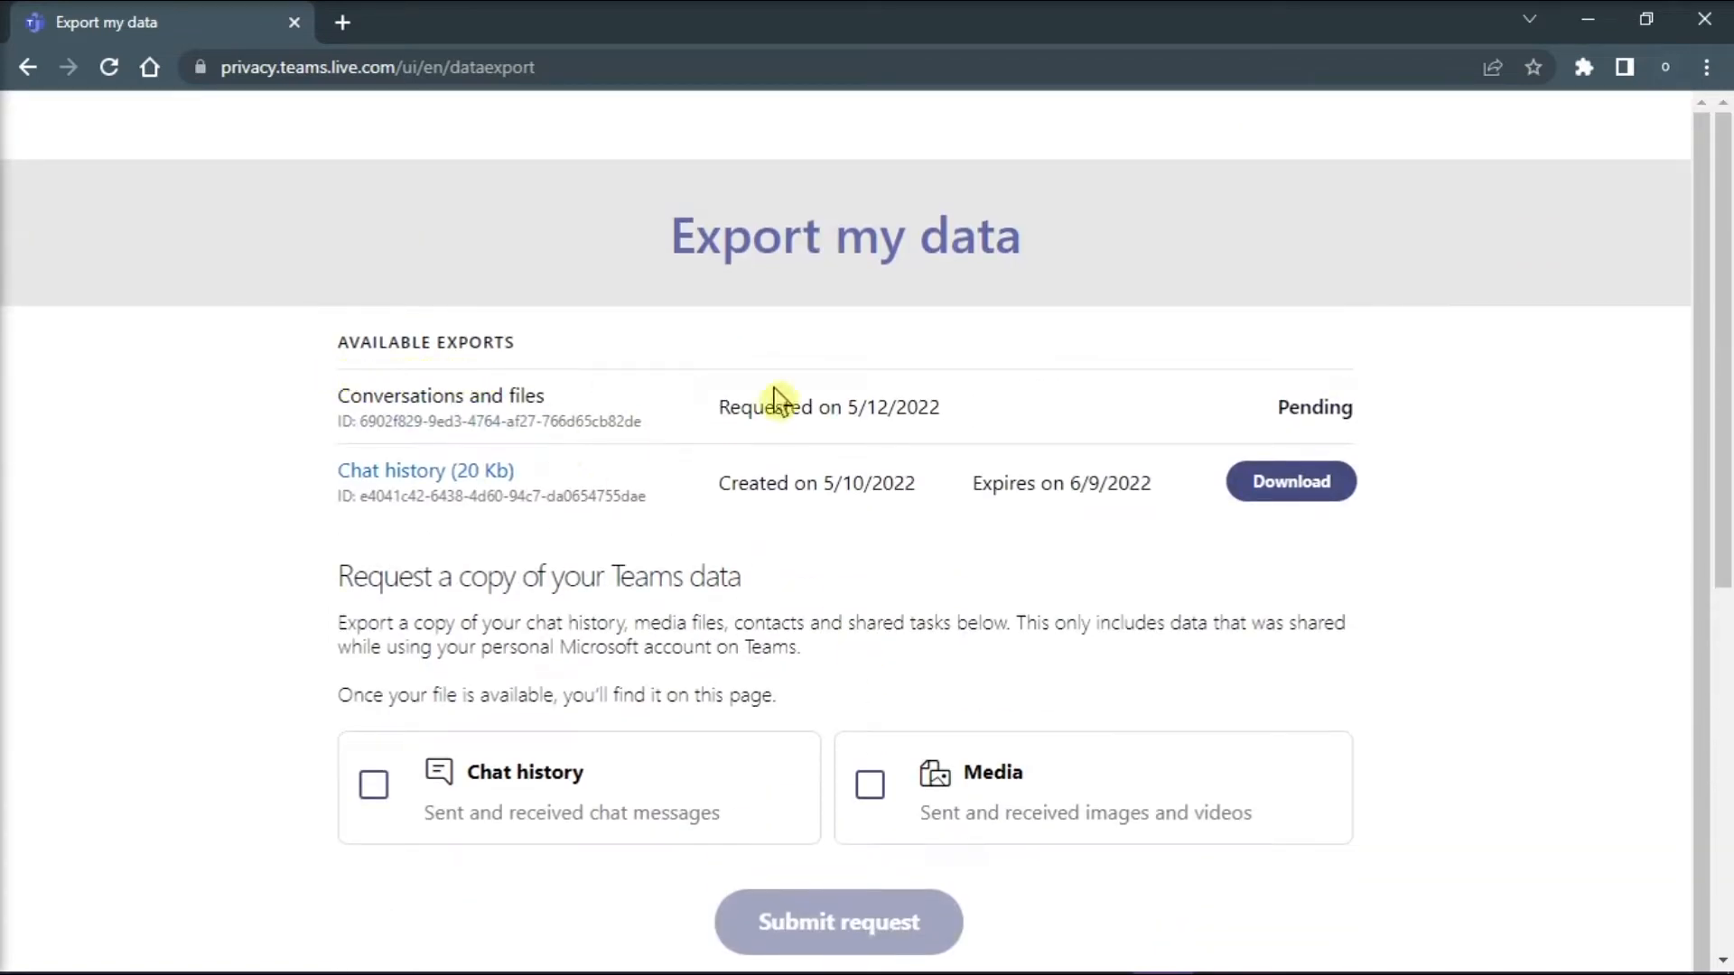
mouse_move(1393, 424)
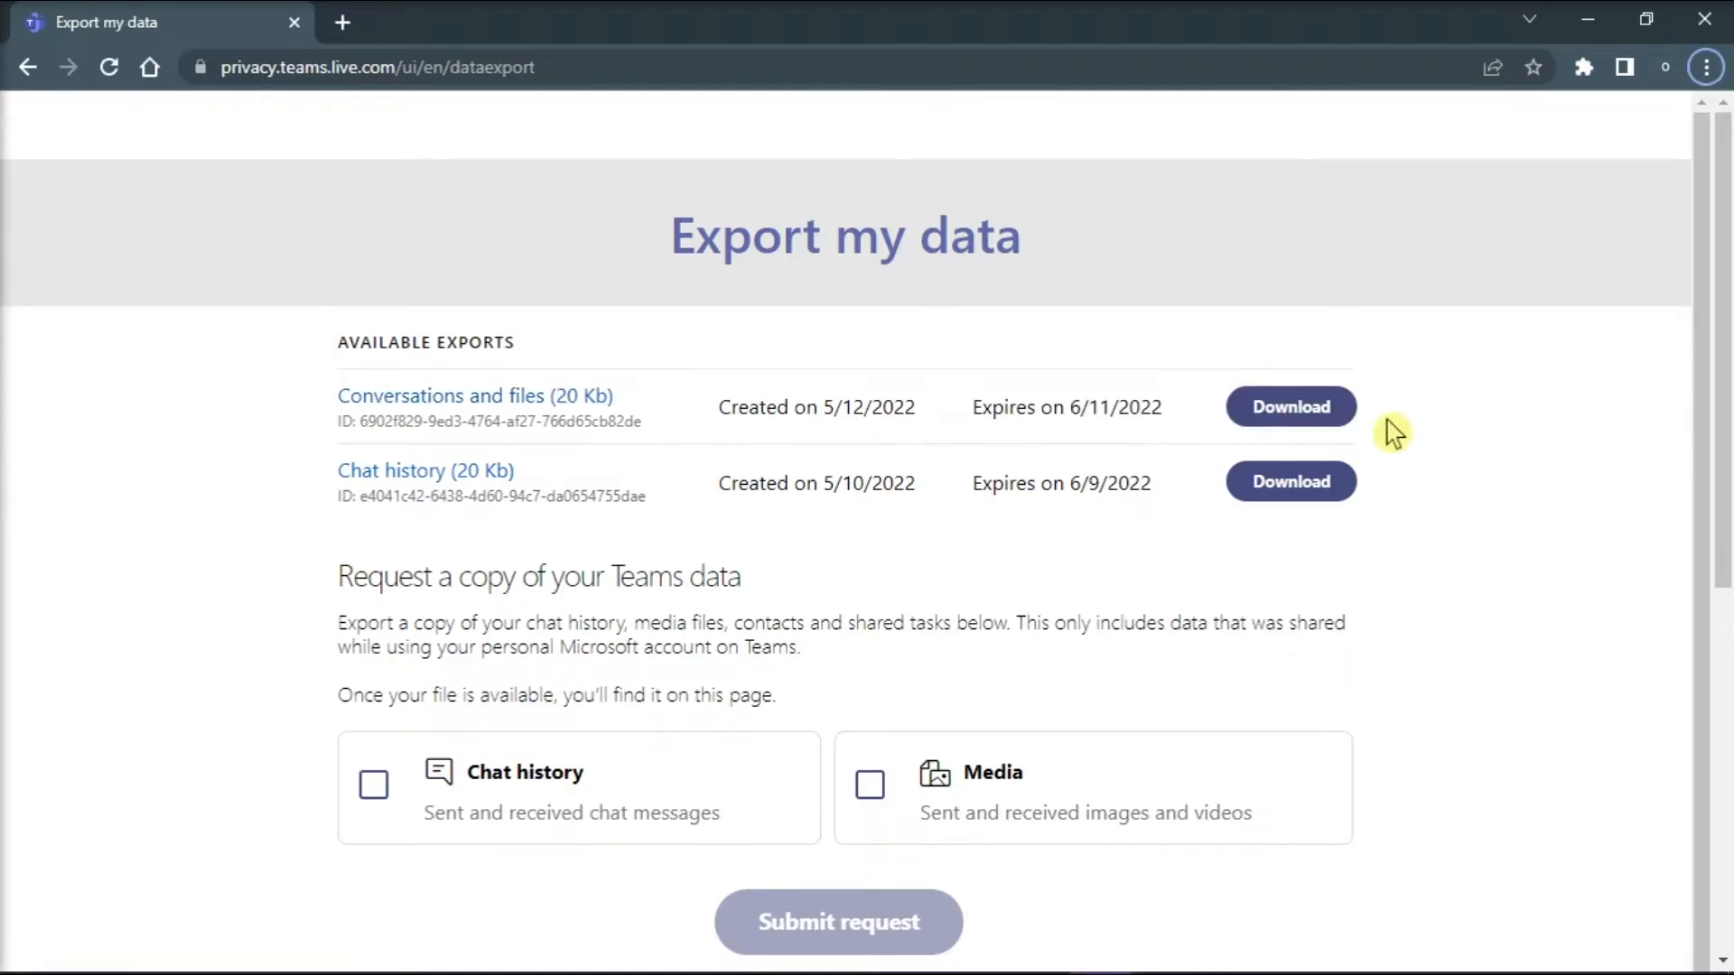
mouse_move(1290, 406)
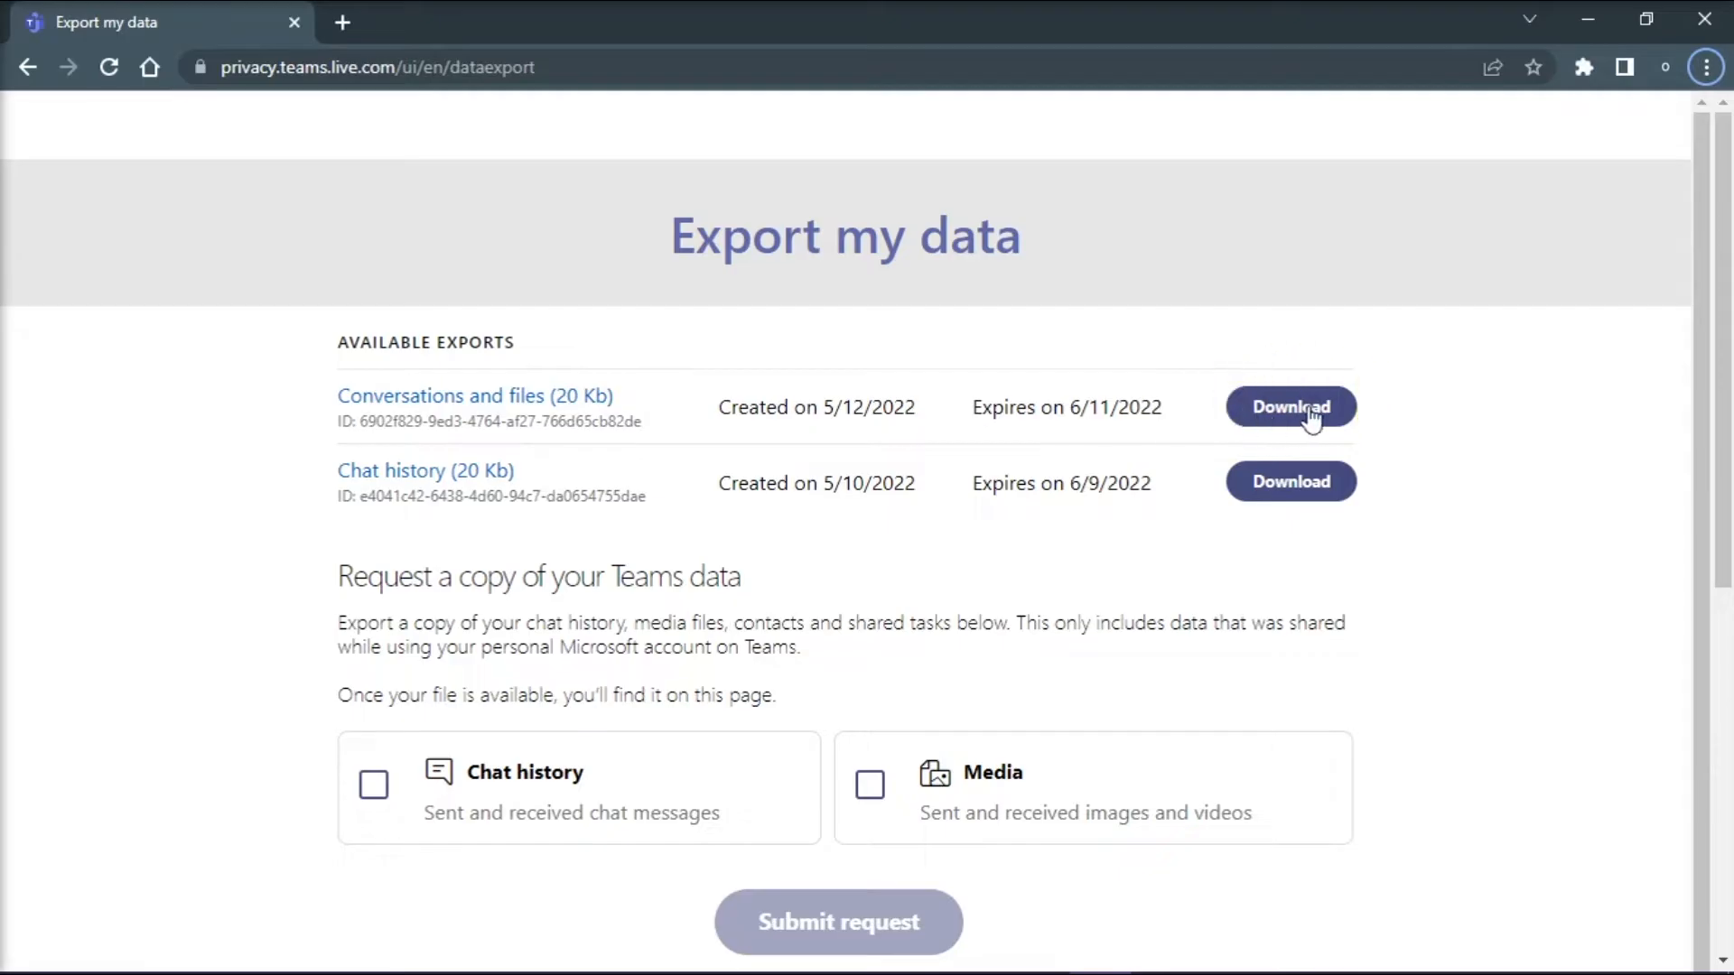
Step: Download the Conversations and files (20 Kb) export as a .tar archive
click(1290, 407)
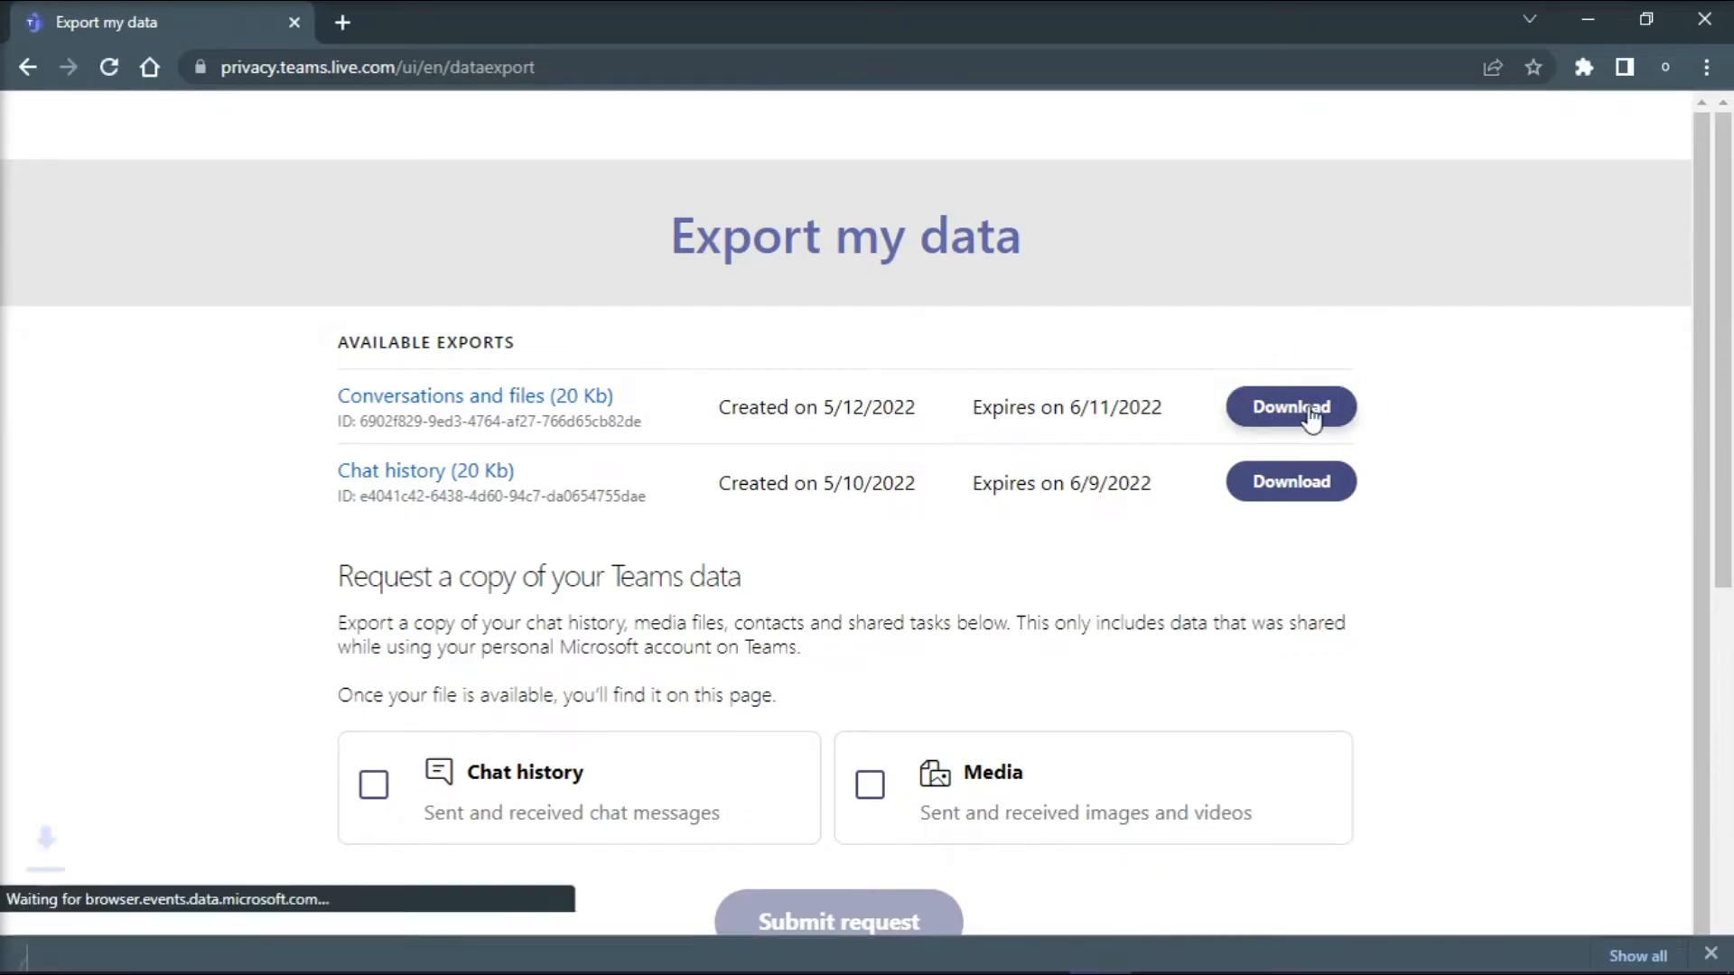
click(1290, 406)
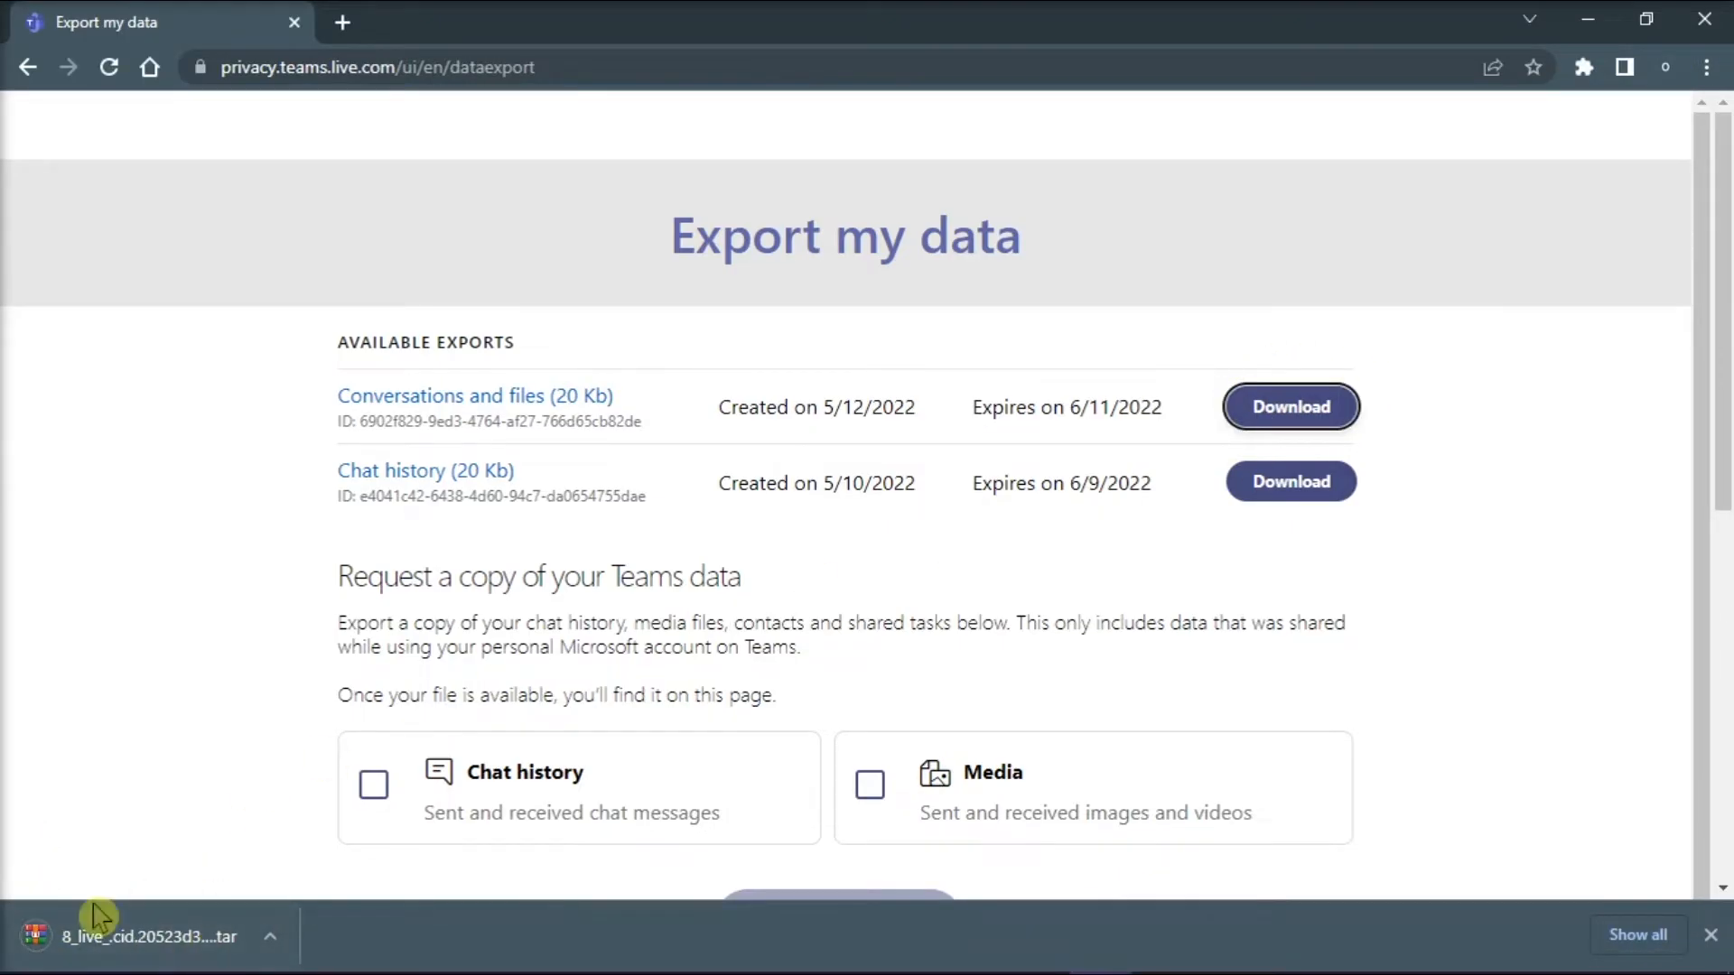
mouse_move(1537, 533)
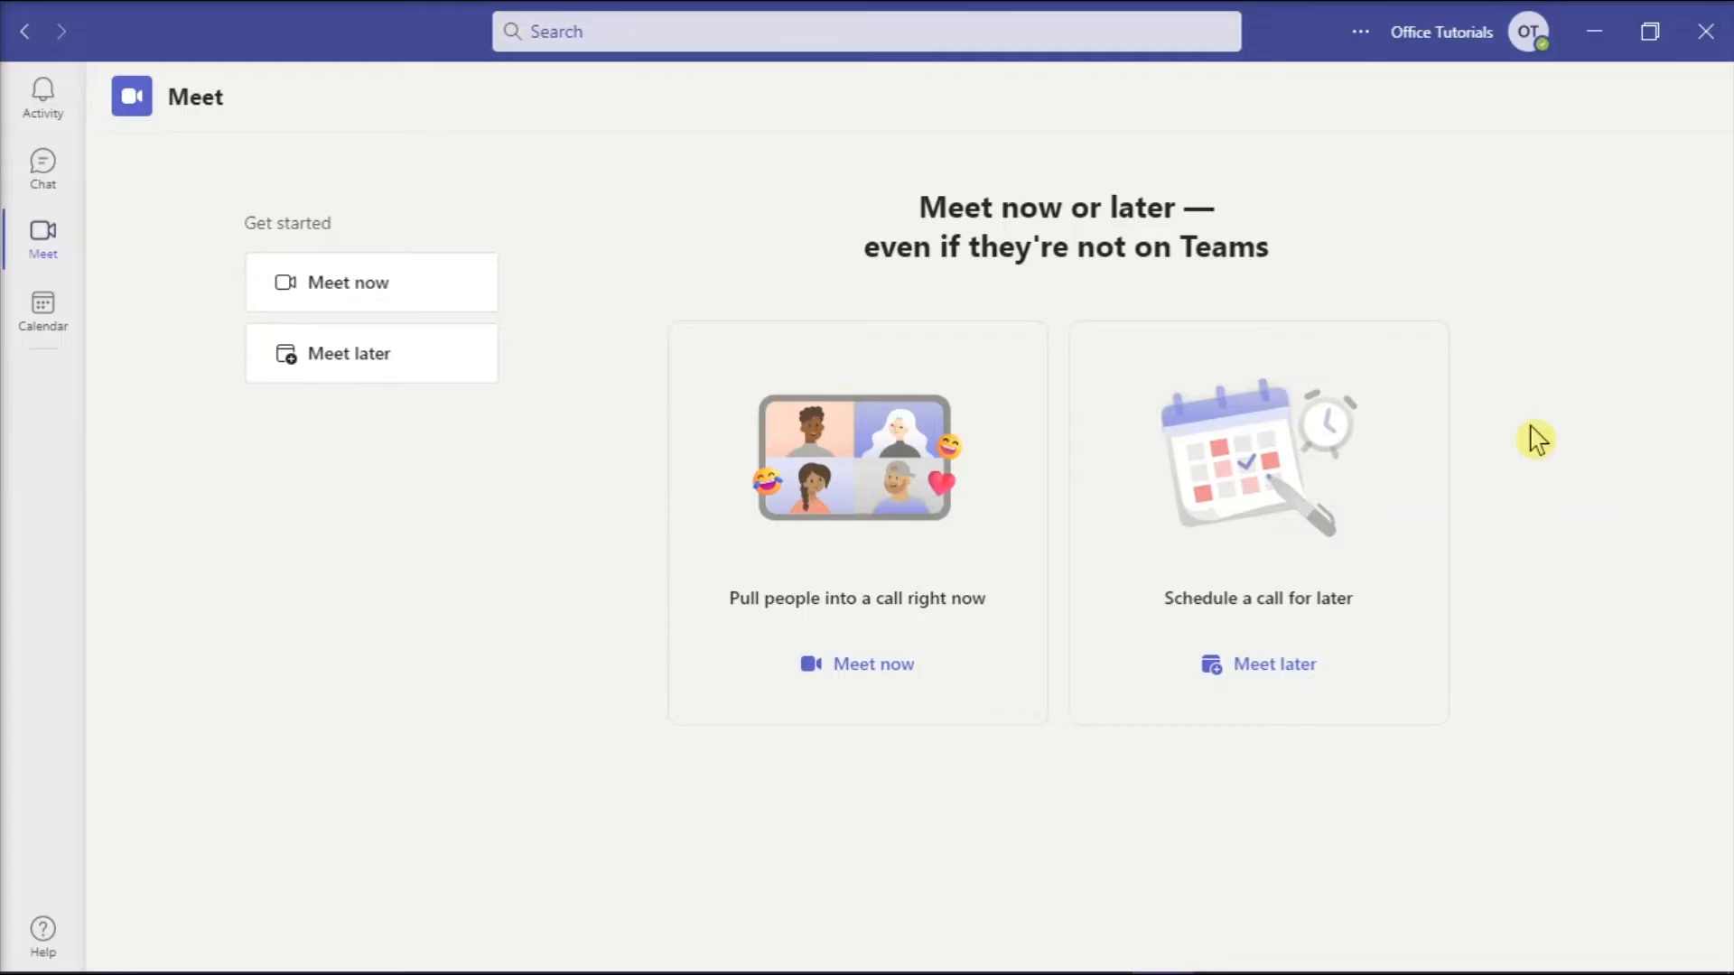
mouse_move(41, 168)
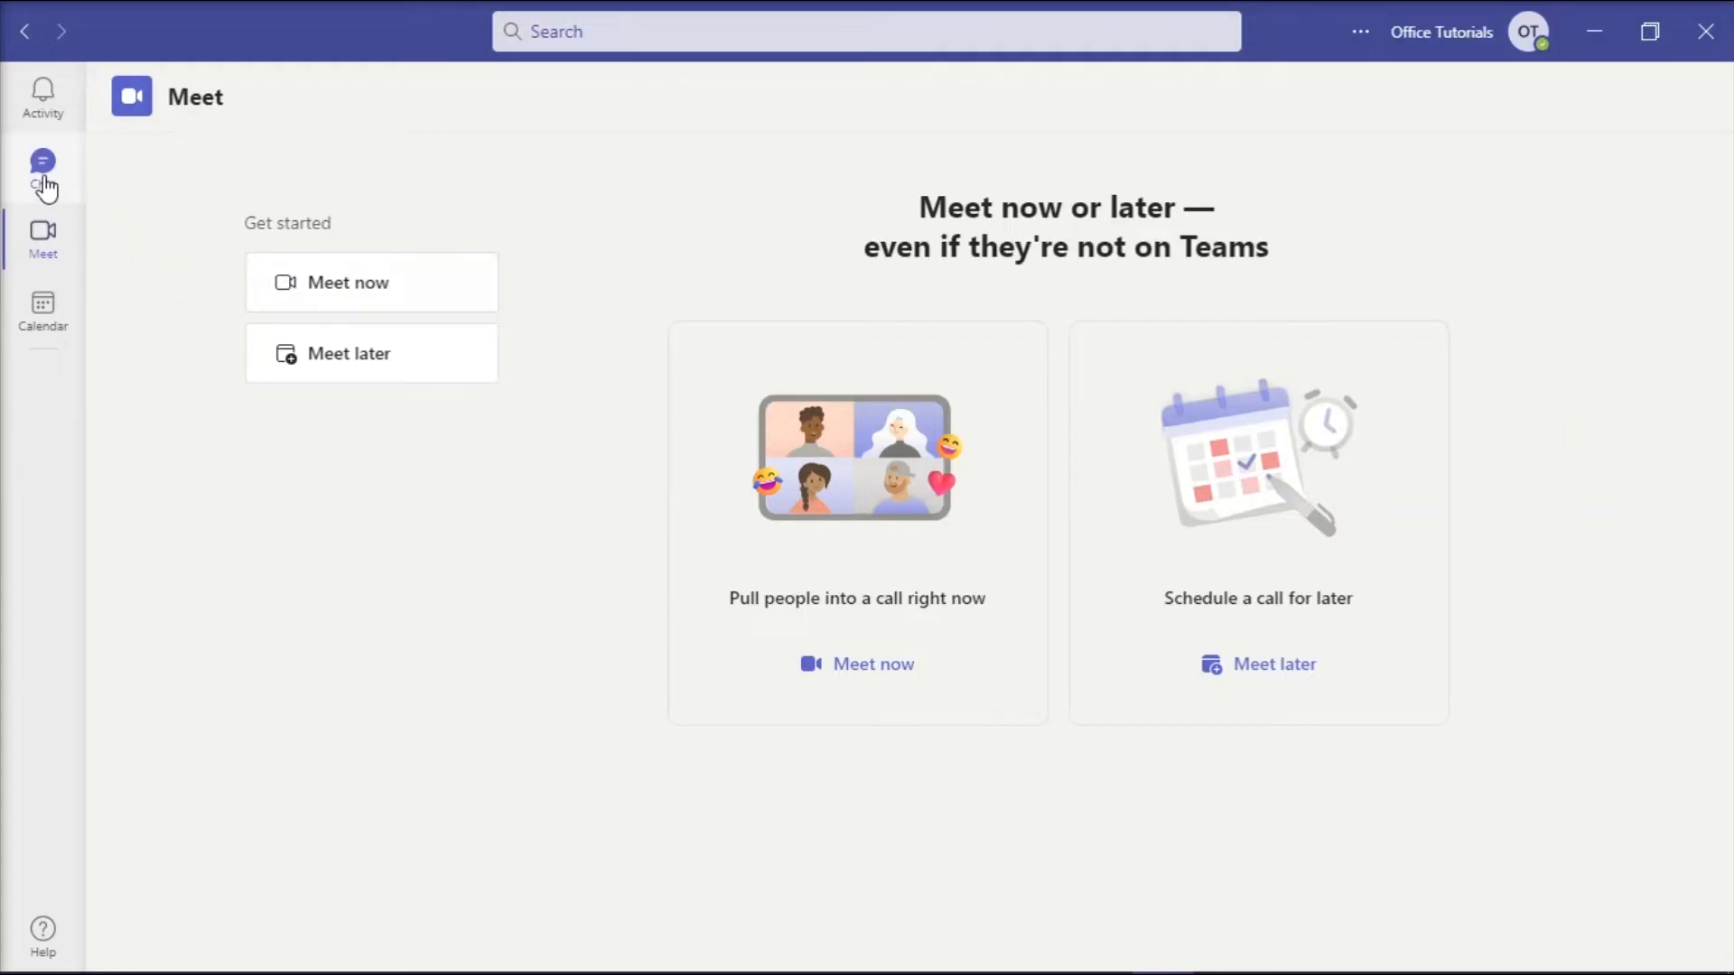
Step: Copy the message "Hi! This is a sample text for this demonstration." from the group chat
click(42, 167)
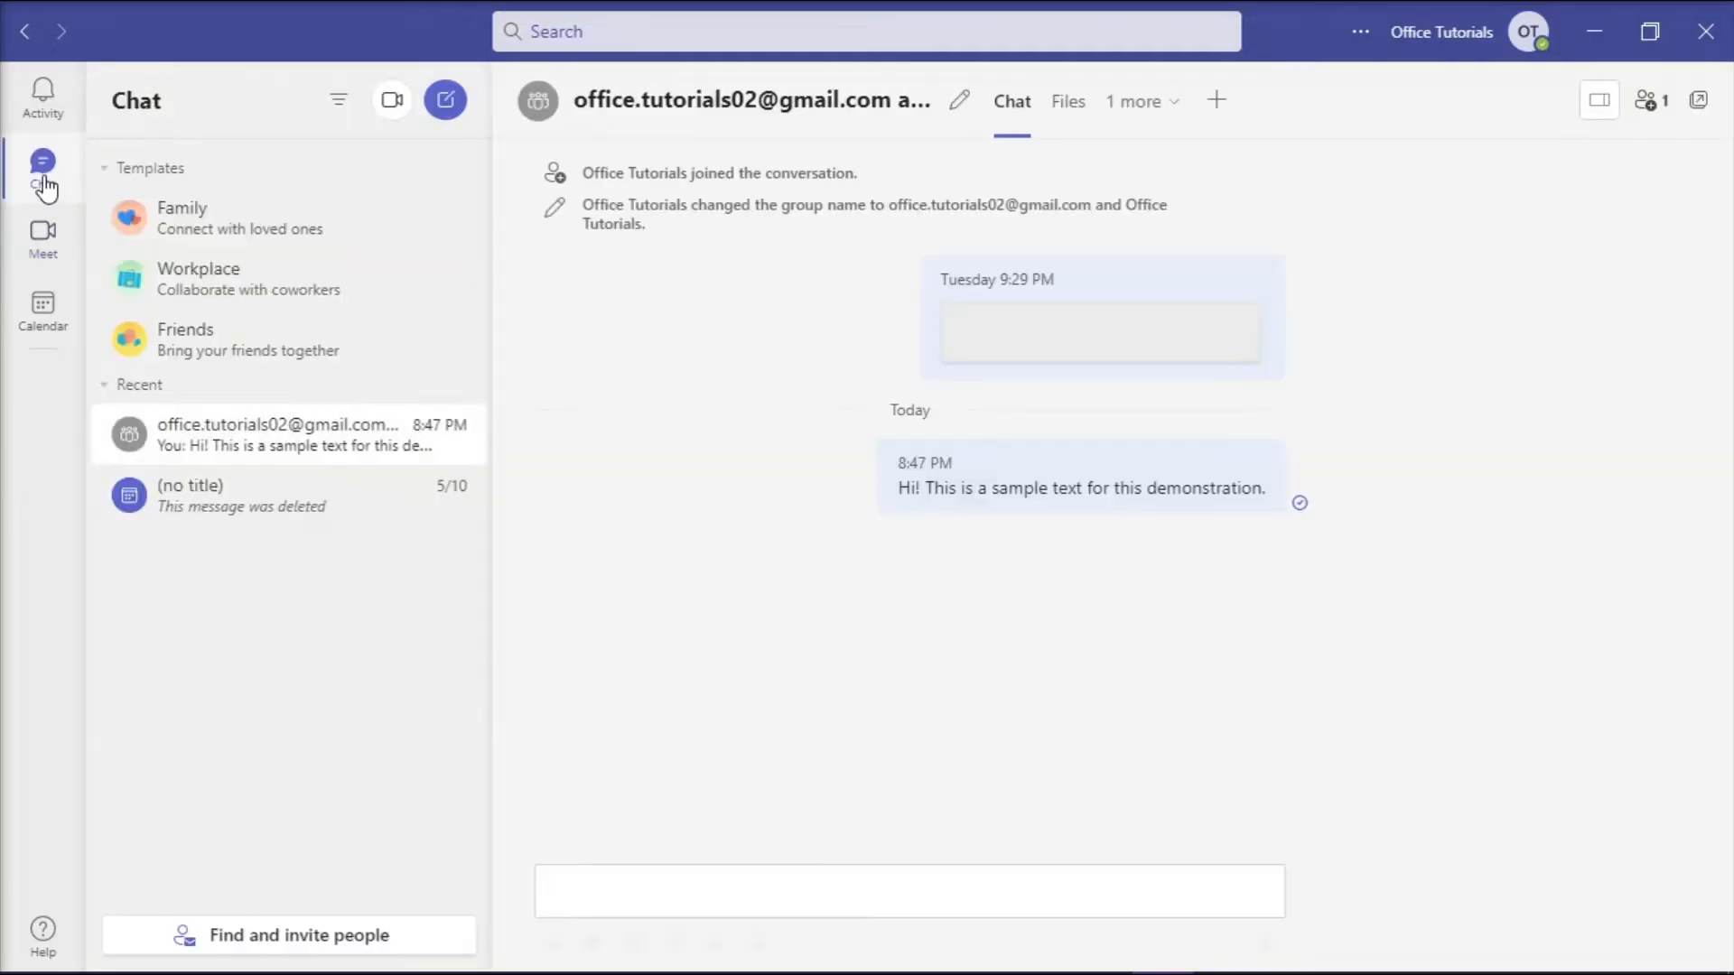
click(1651, 99)
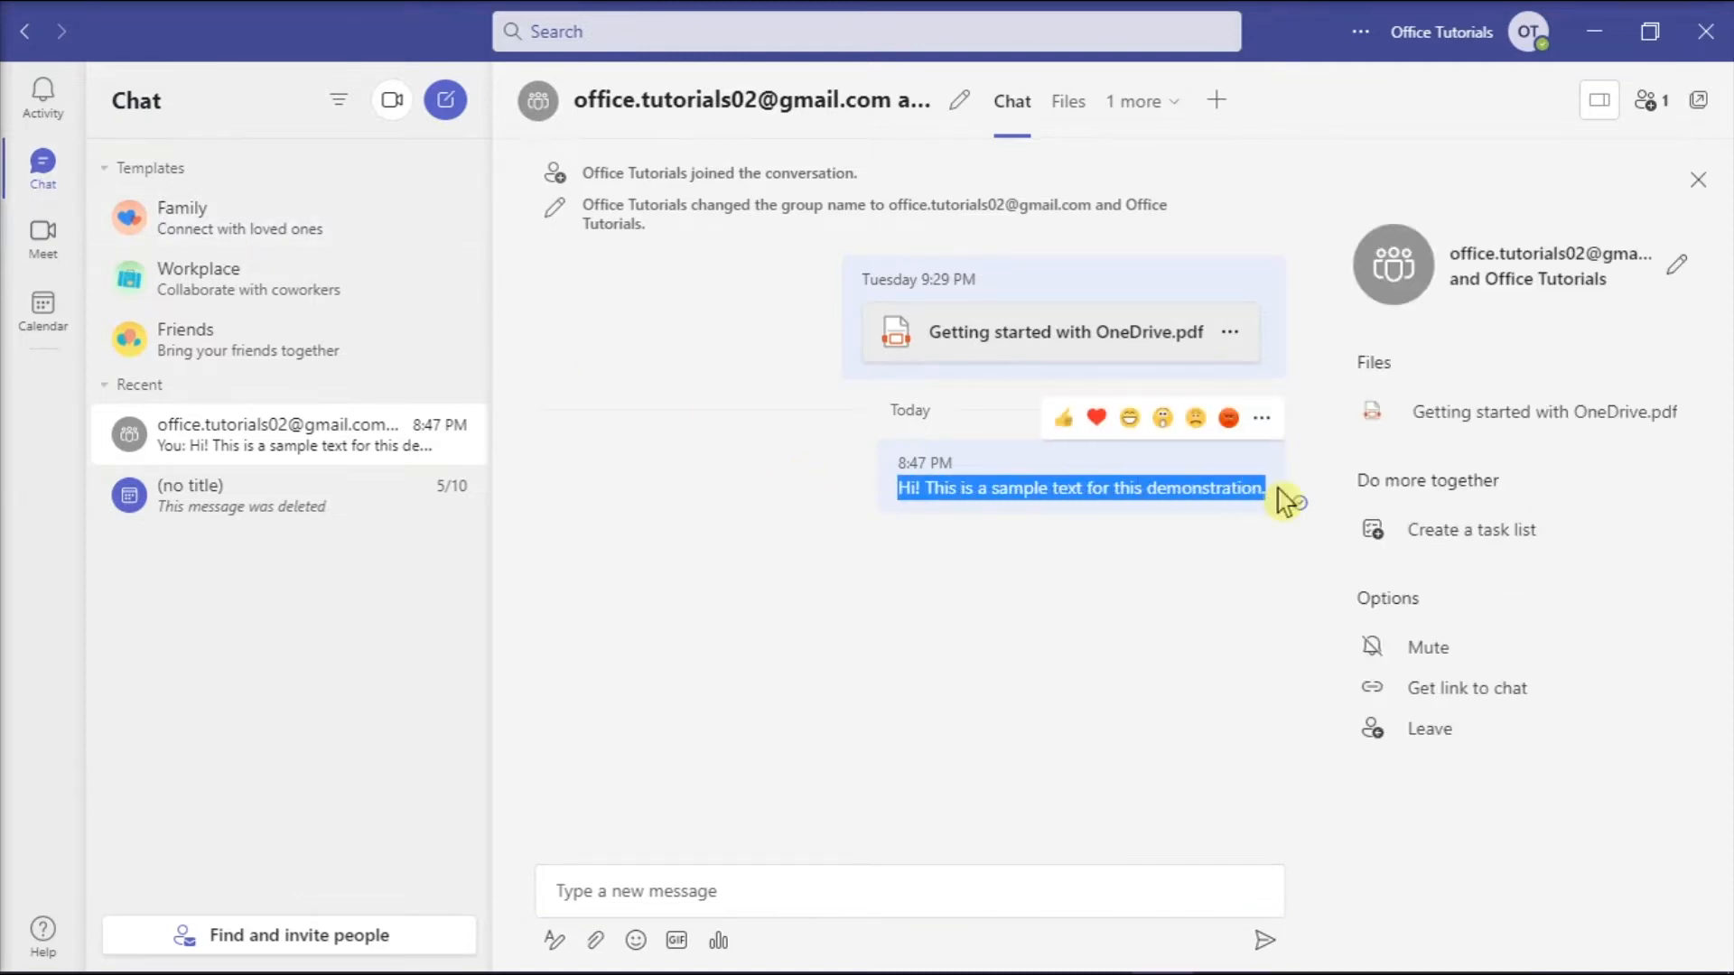
key(ctrl+c)
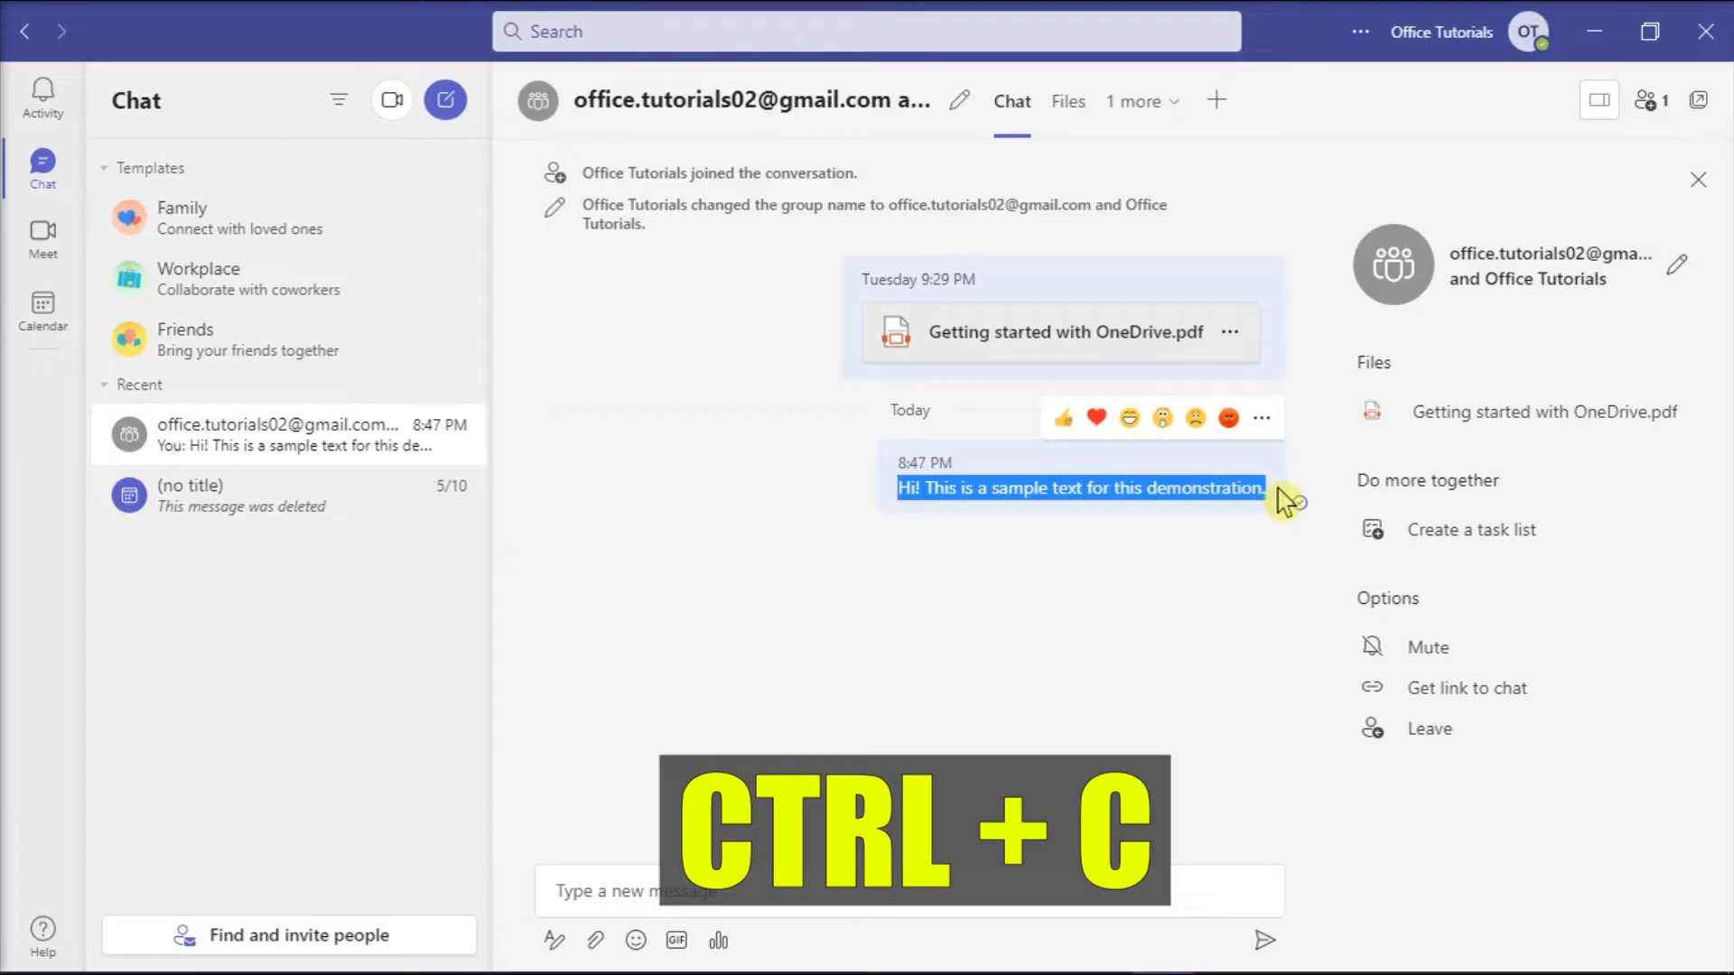
key(ctrl+c)
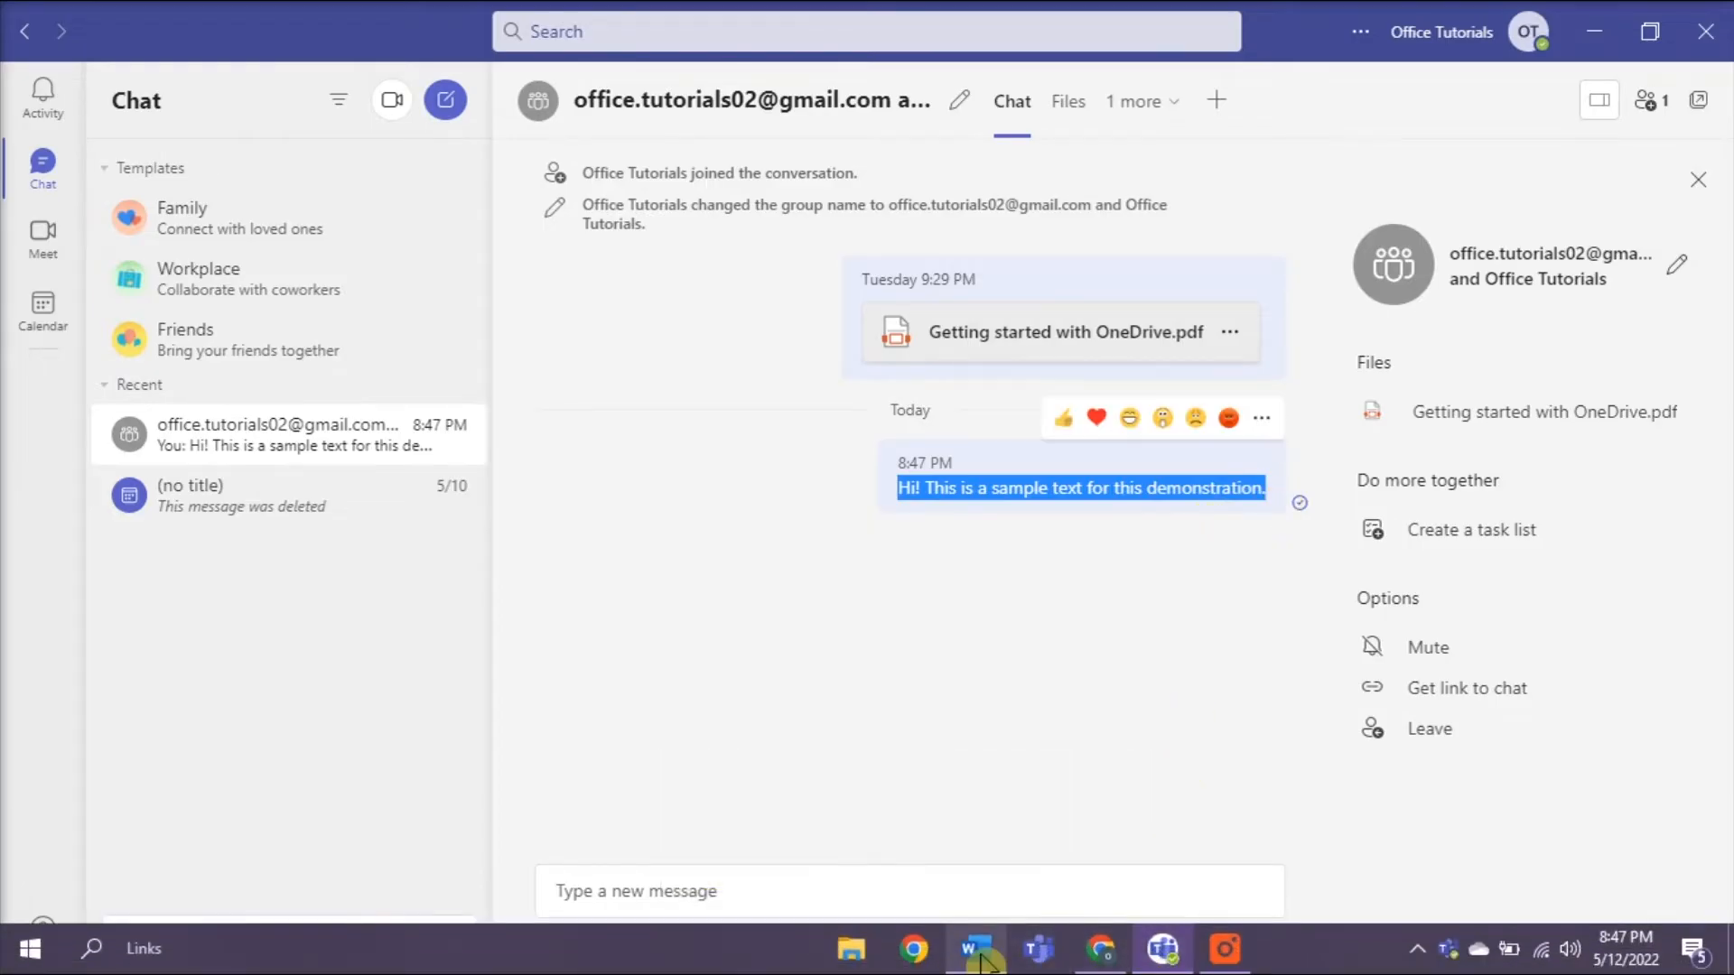
Step: Paste the copied chat message into the blank Word document
click(972, 948)
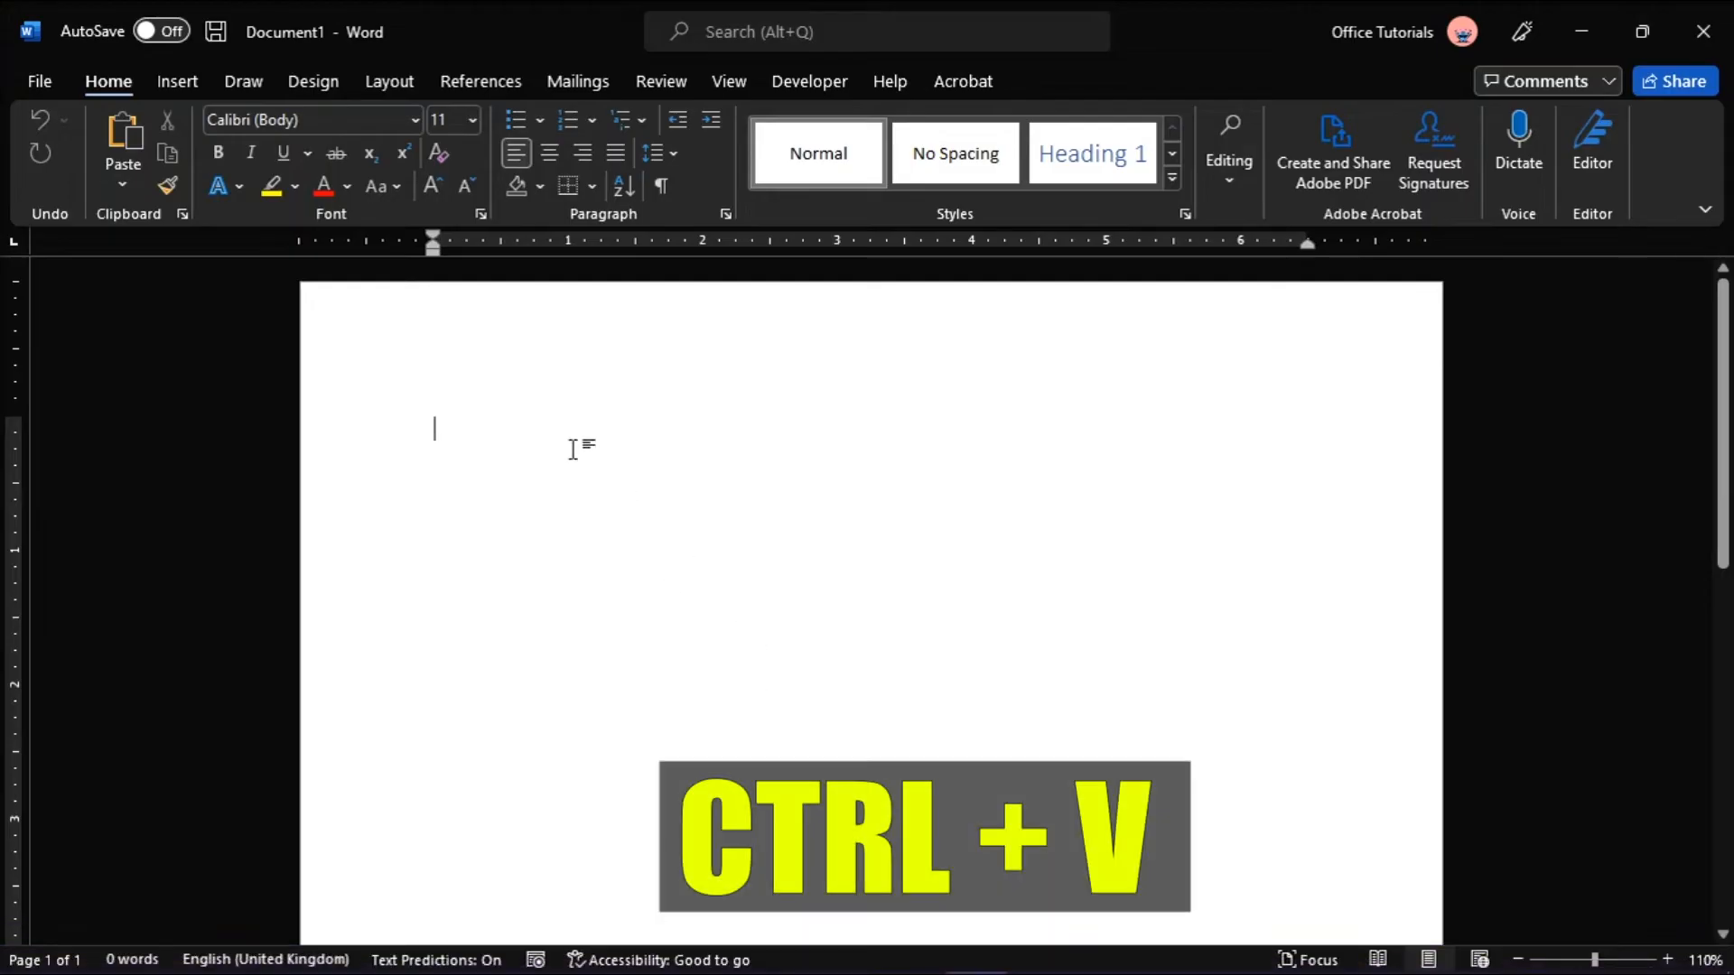
key(ctrl+v)
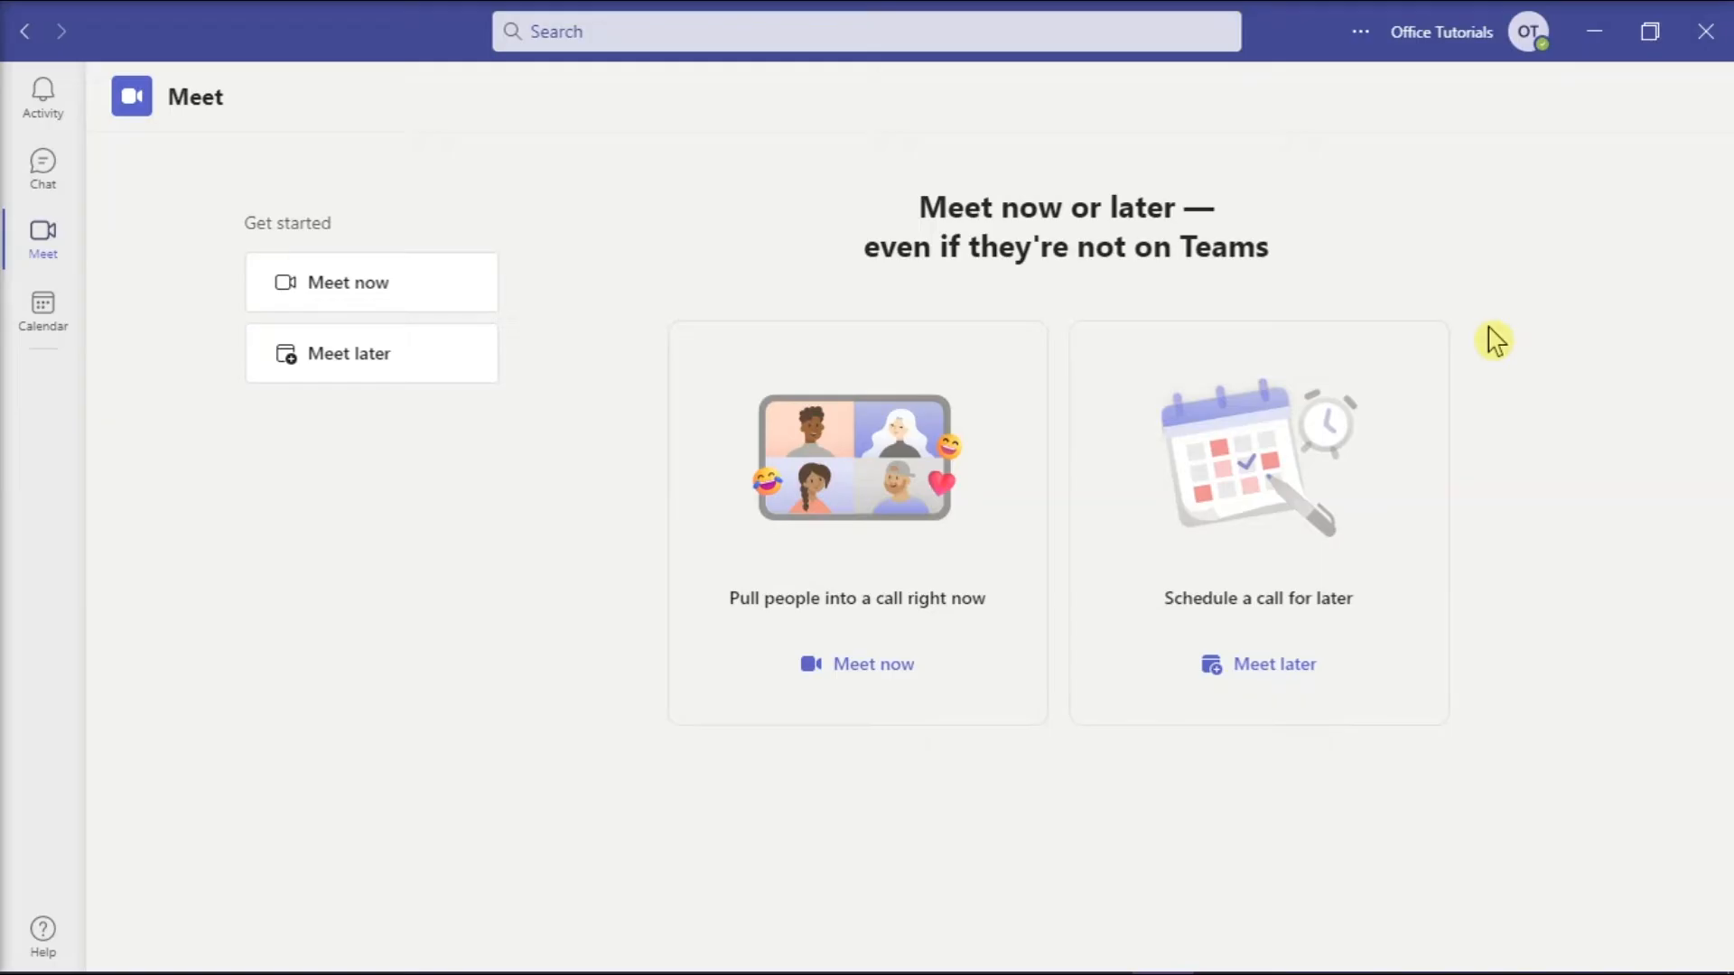
mouse_move(1075, 968)
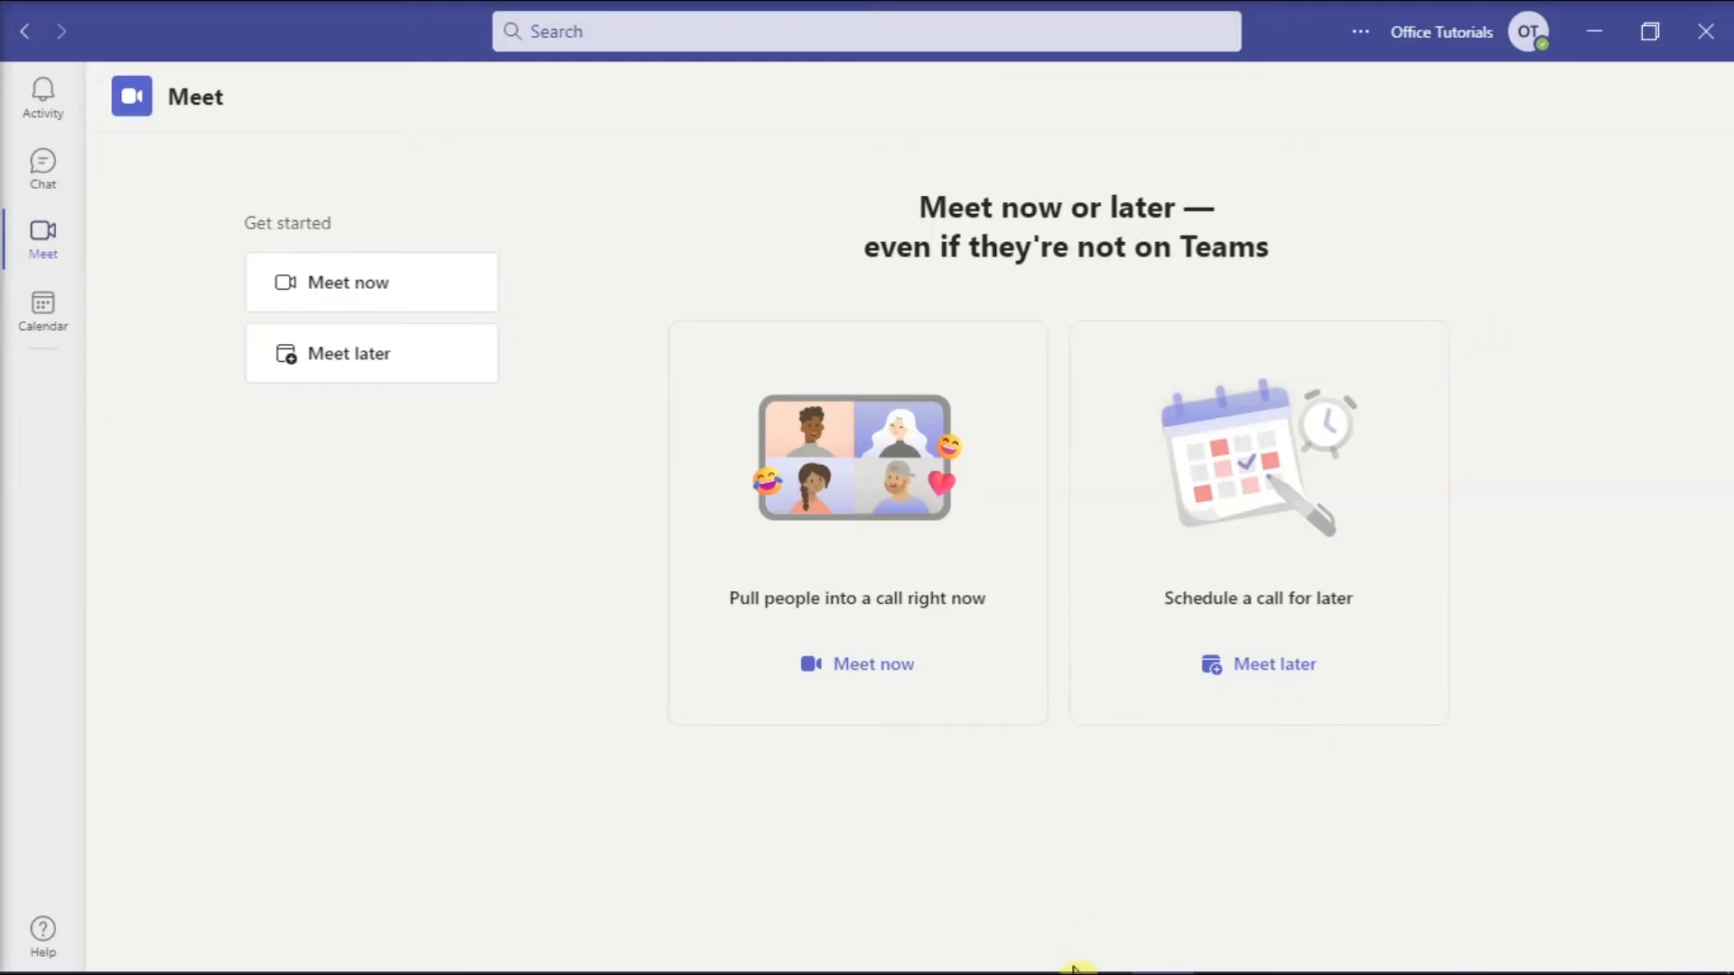
Step: Add the GoFullPage screen-capture extension to Chrome
click(1098, 948)
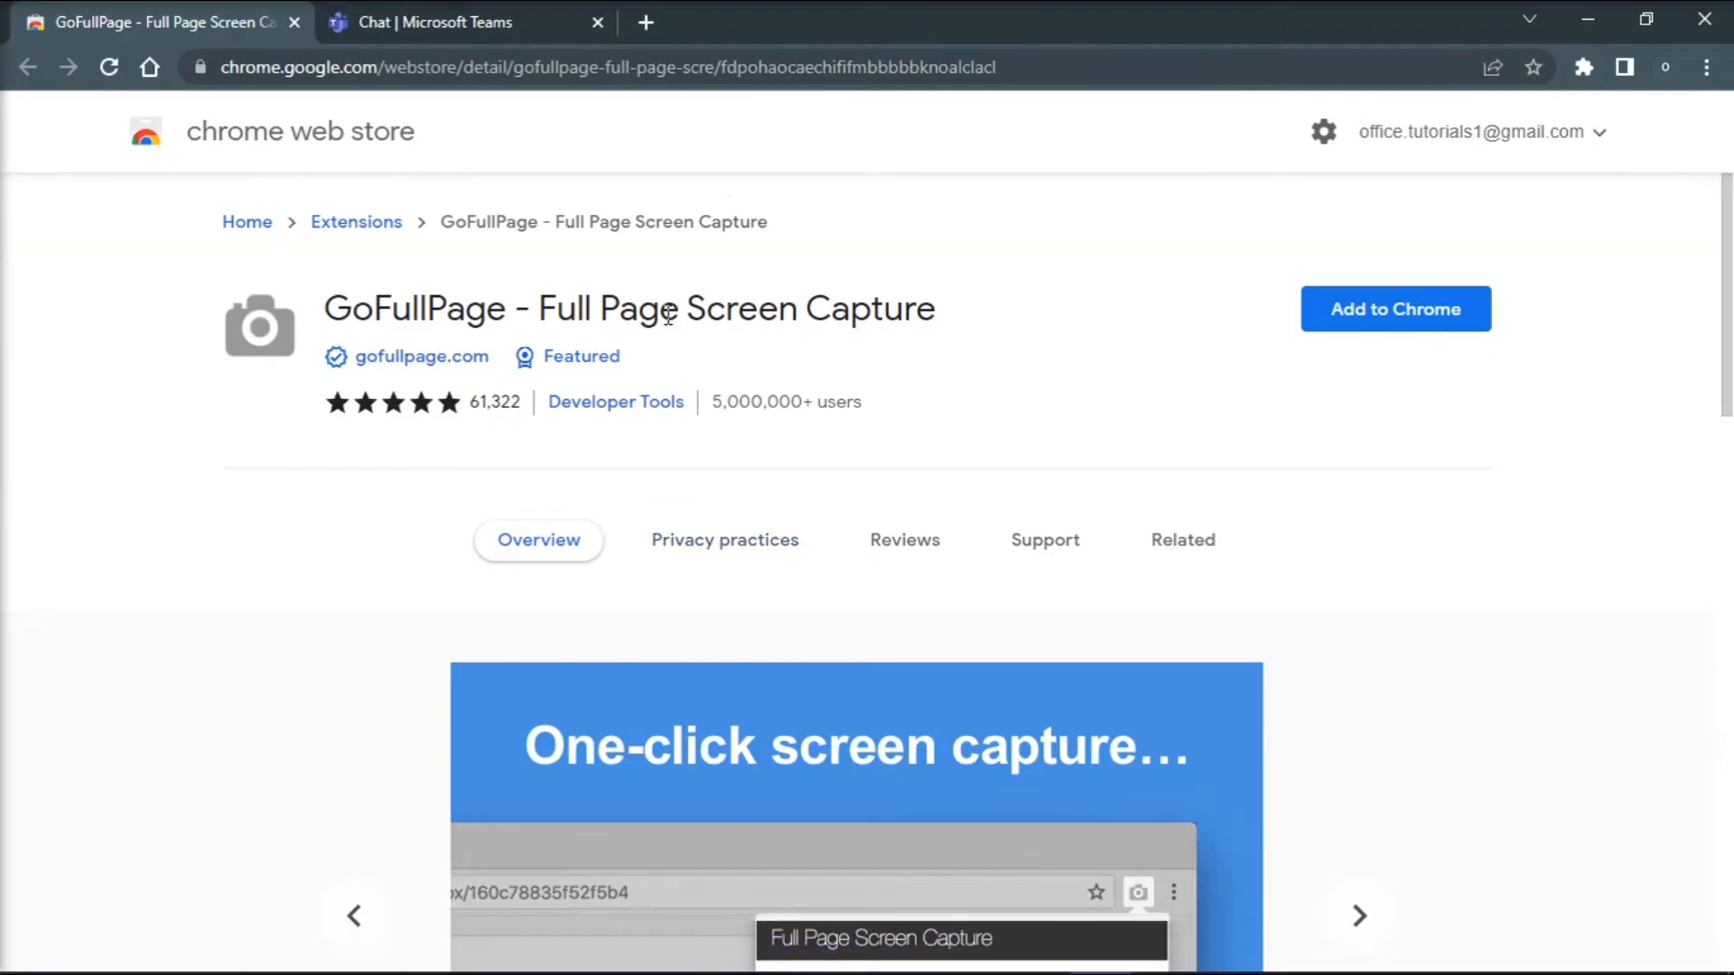
click(1395, 309)
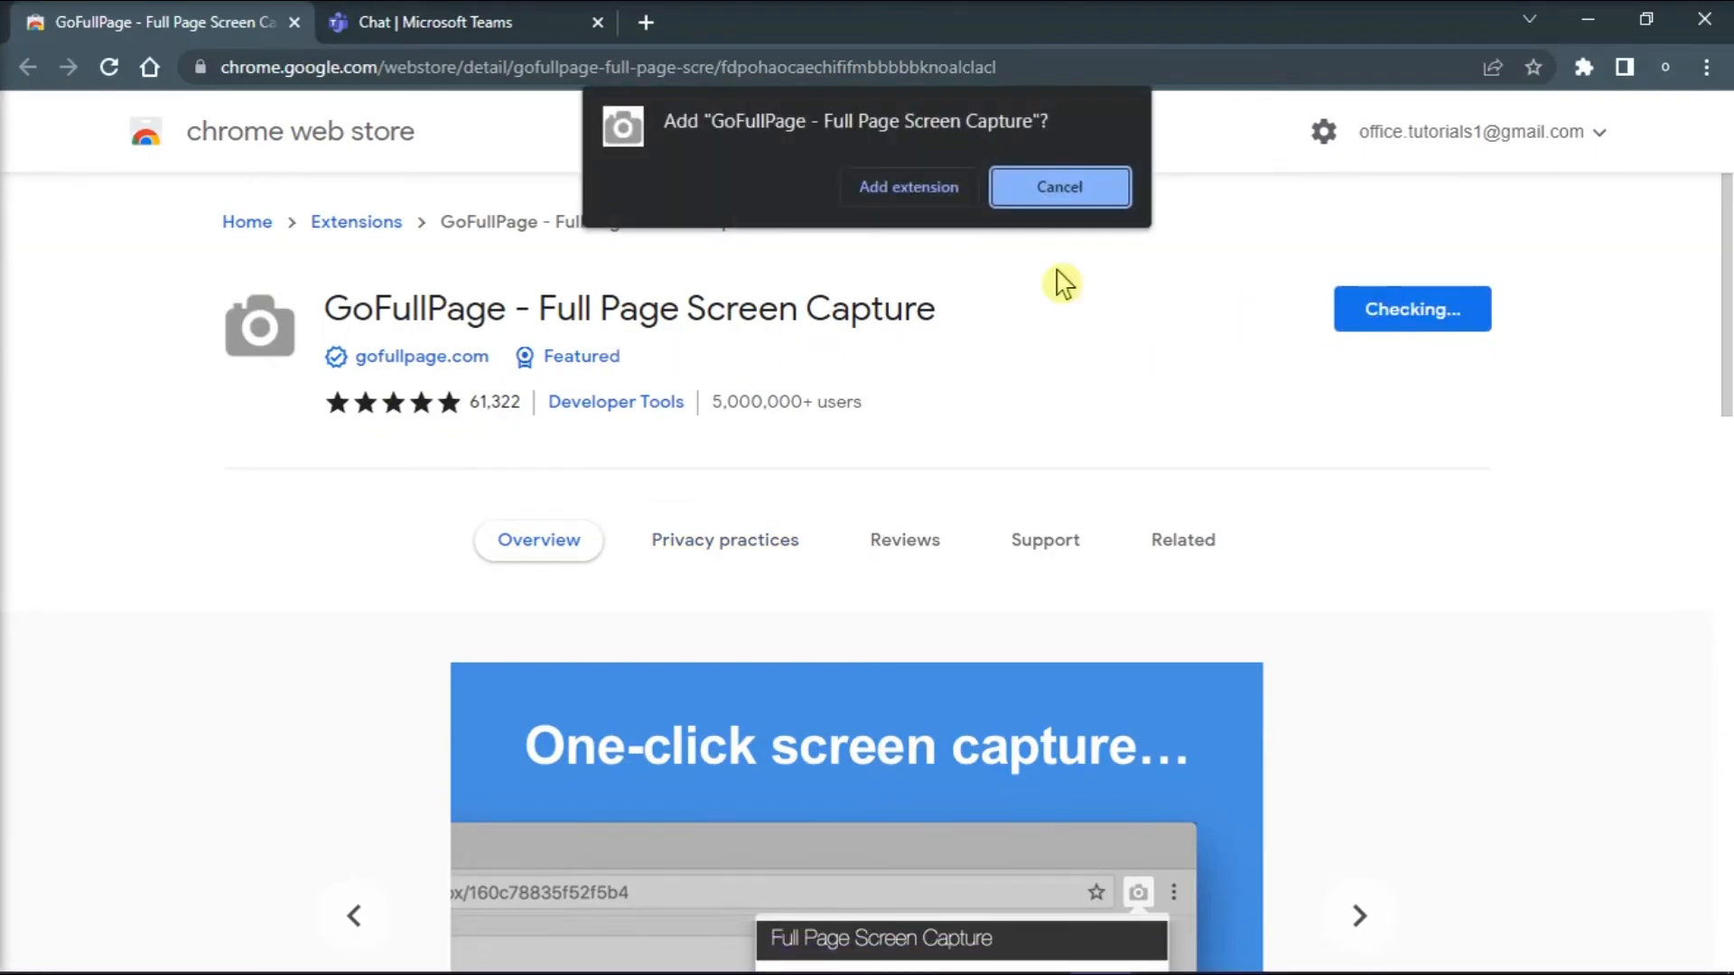
click(453, 22)
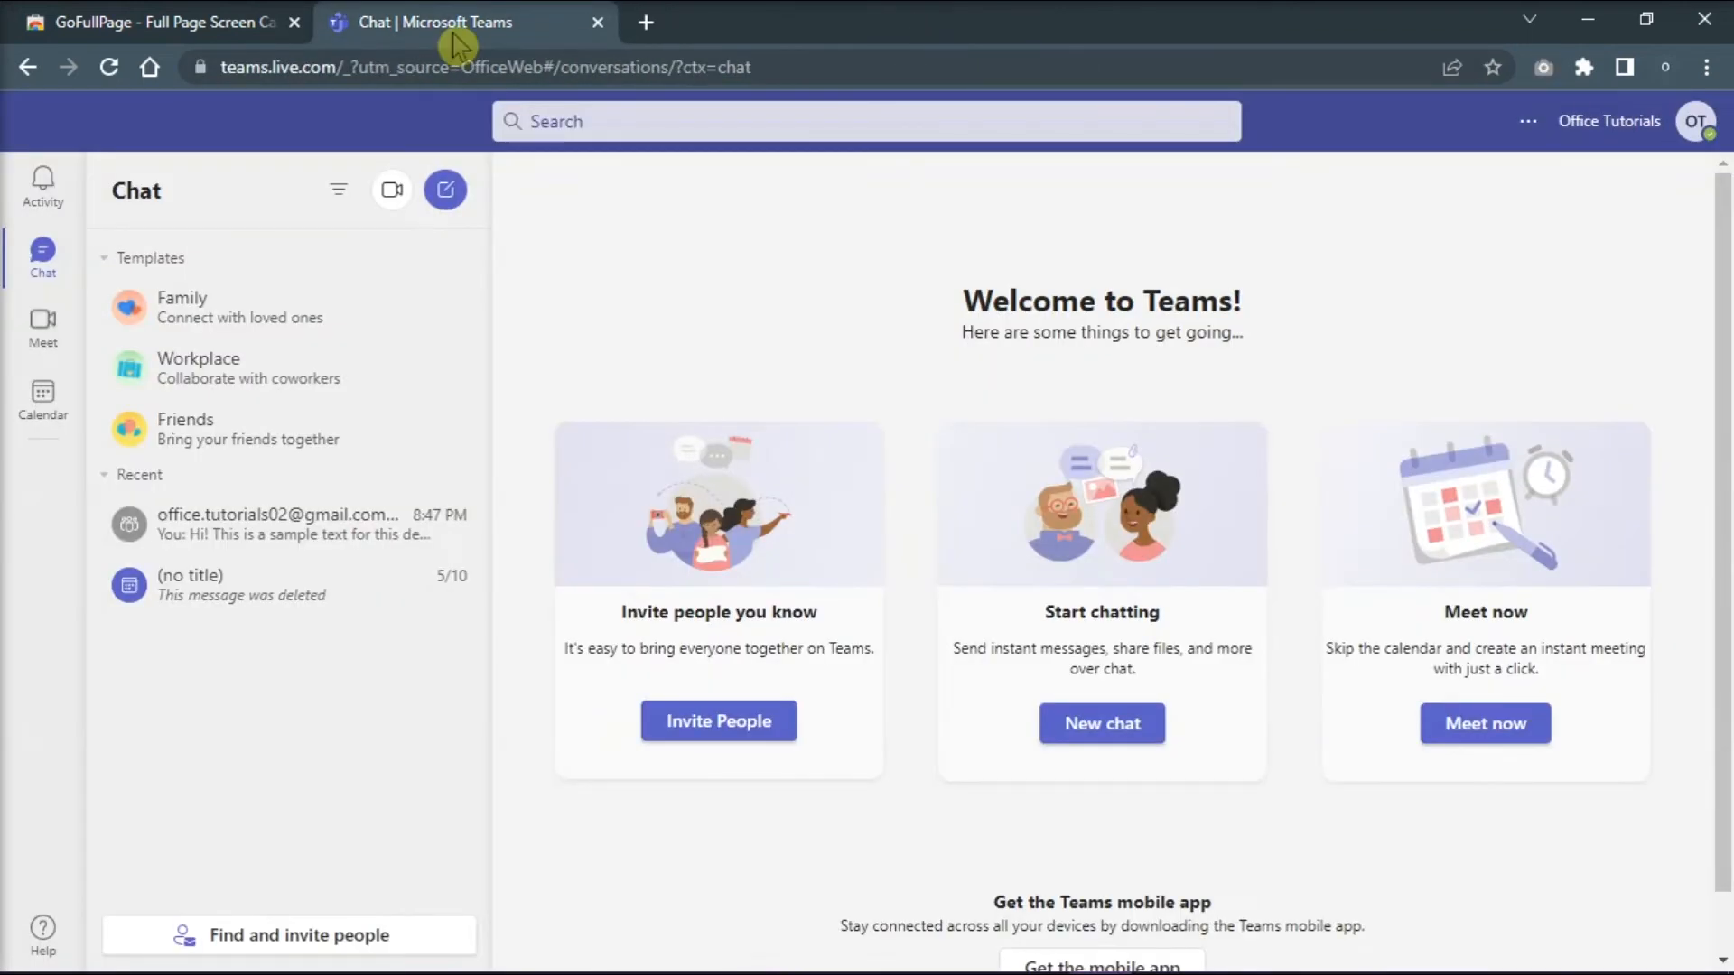
mouse_move(269, 362)
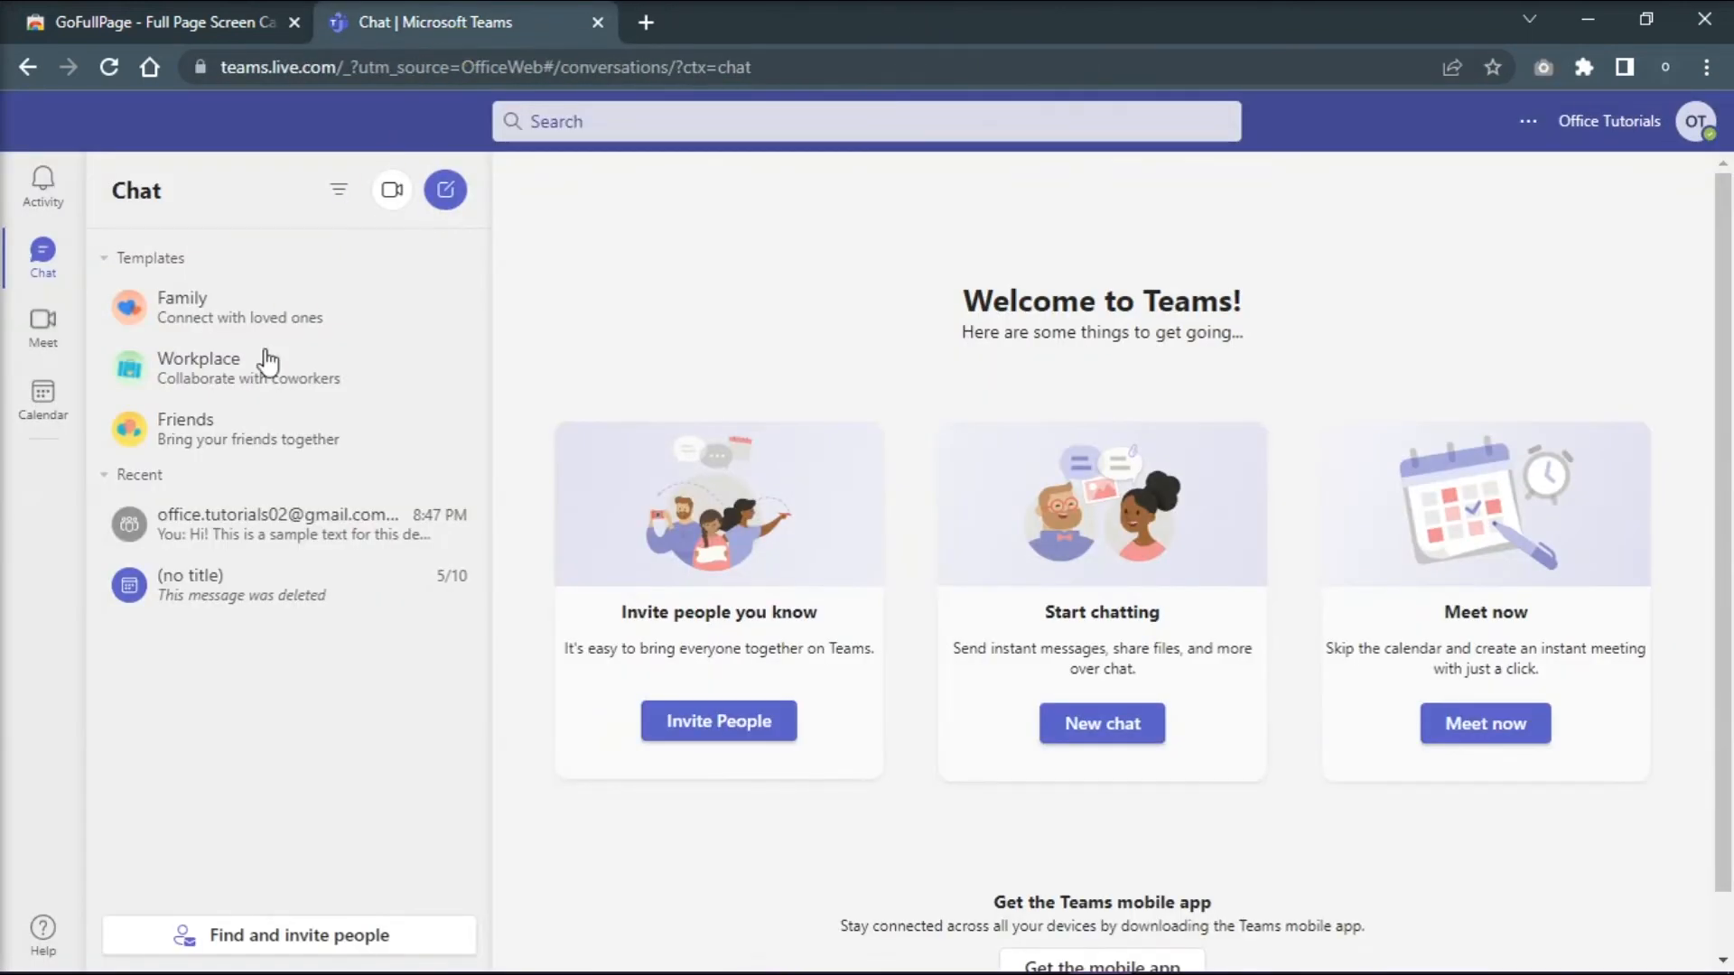
Step: Capture a full-page GoFullPage screenshot of the sample chat
click(276, 524)
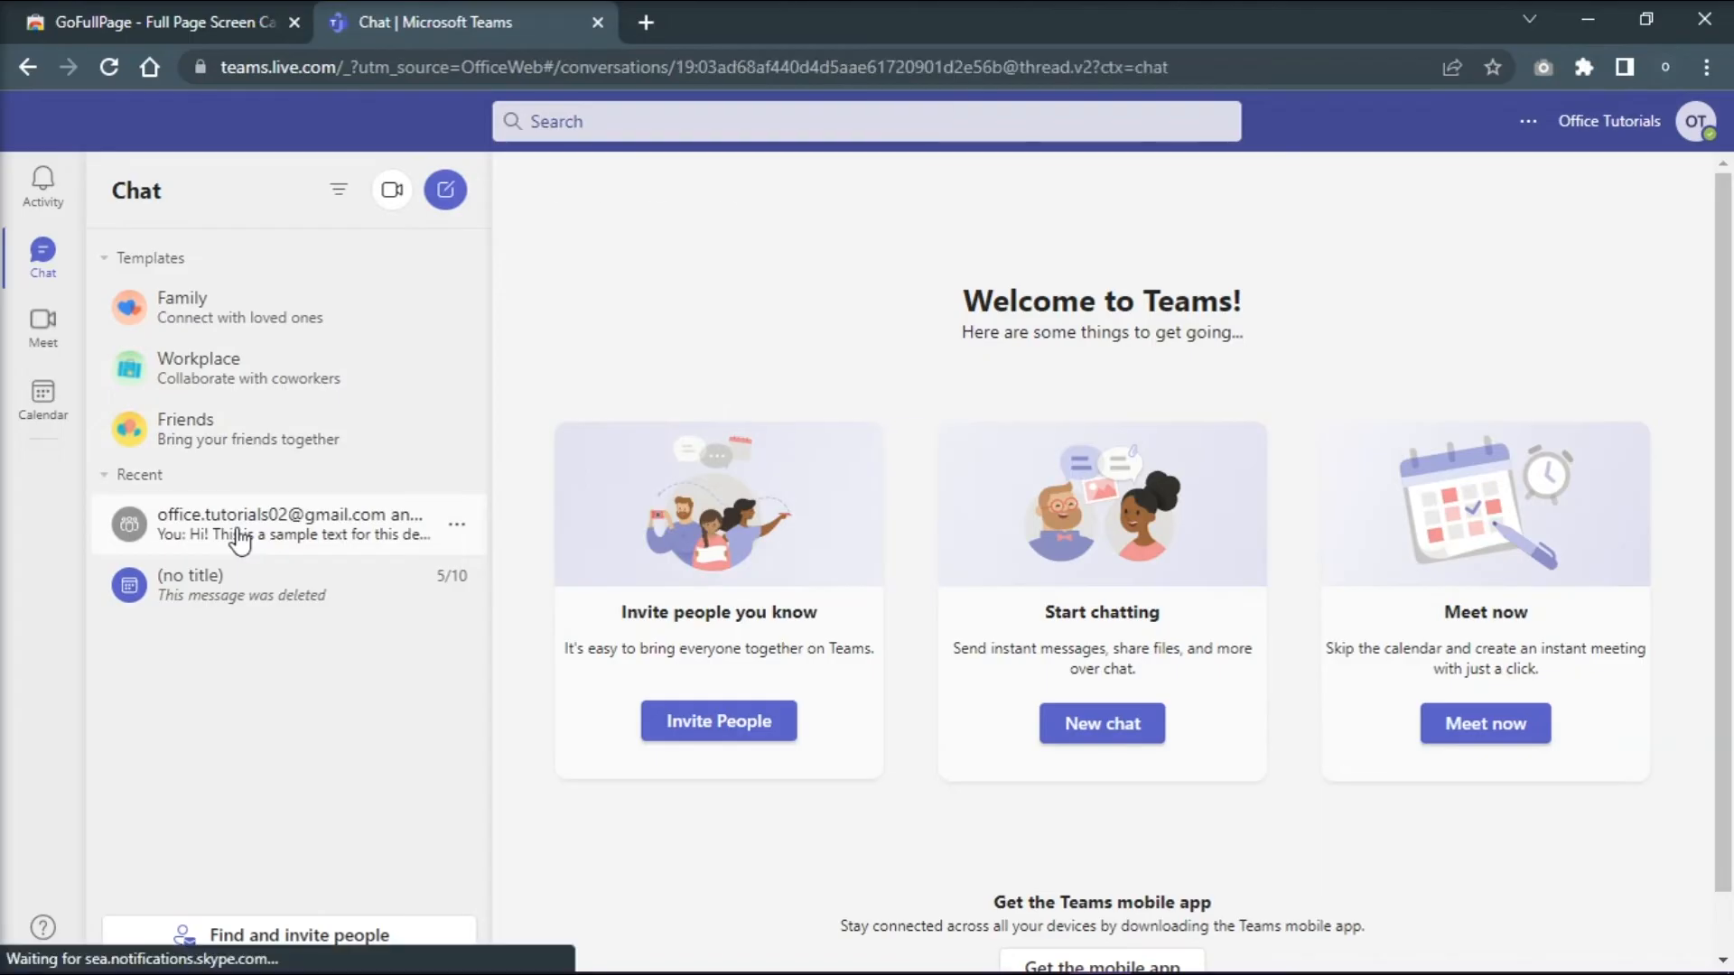
click(287, 524)
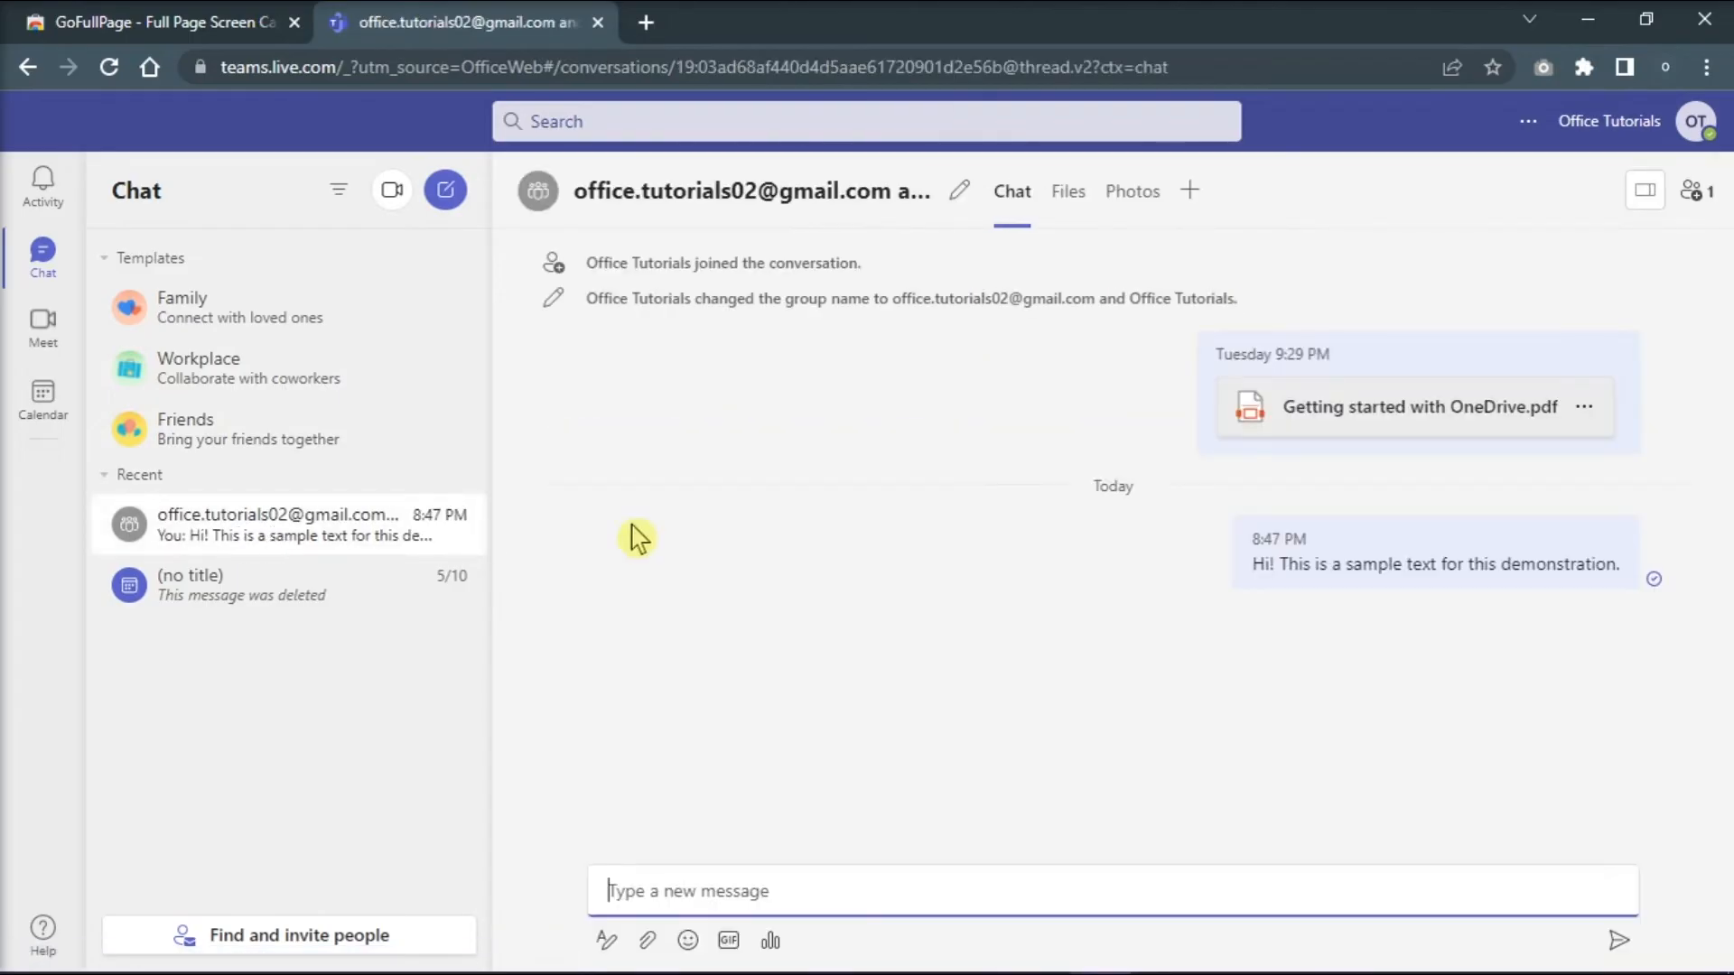
mouse_move(1610, 121)
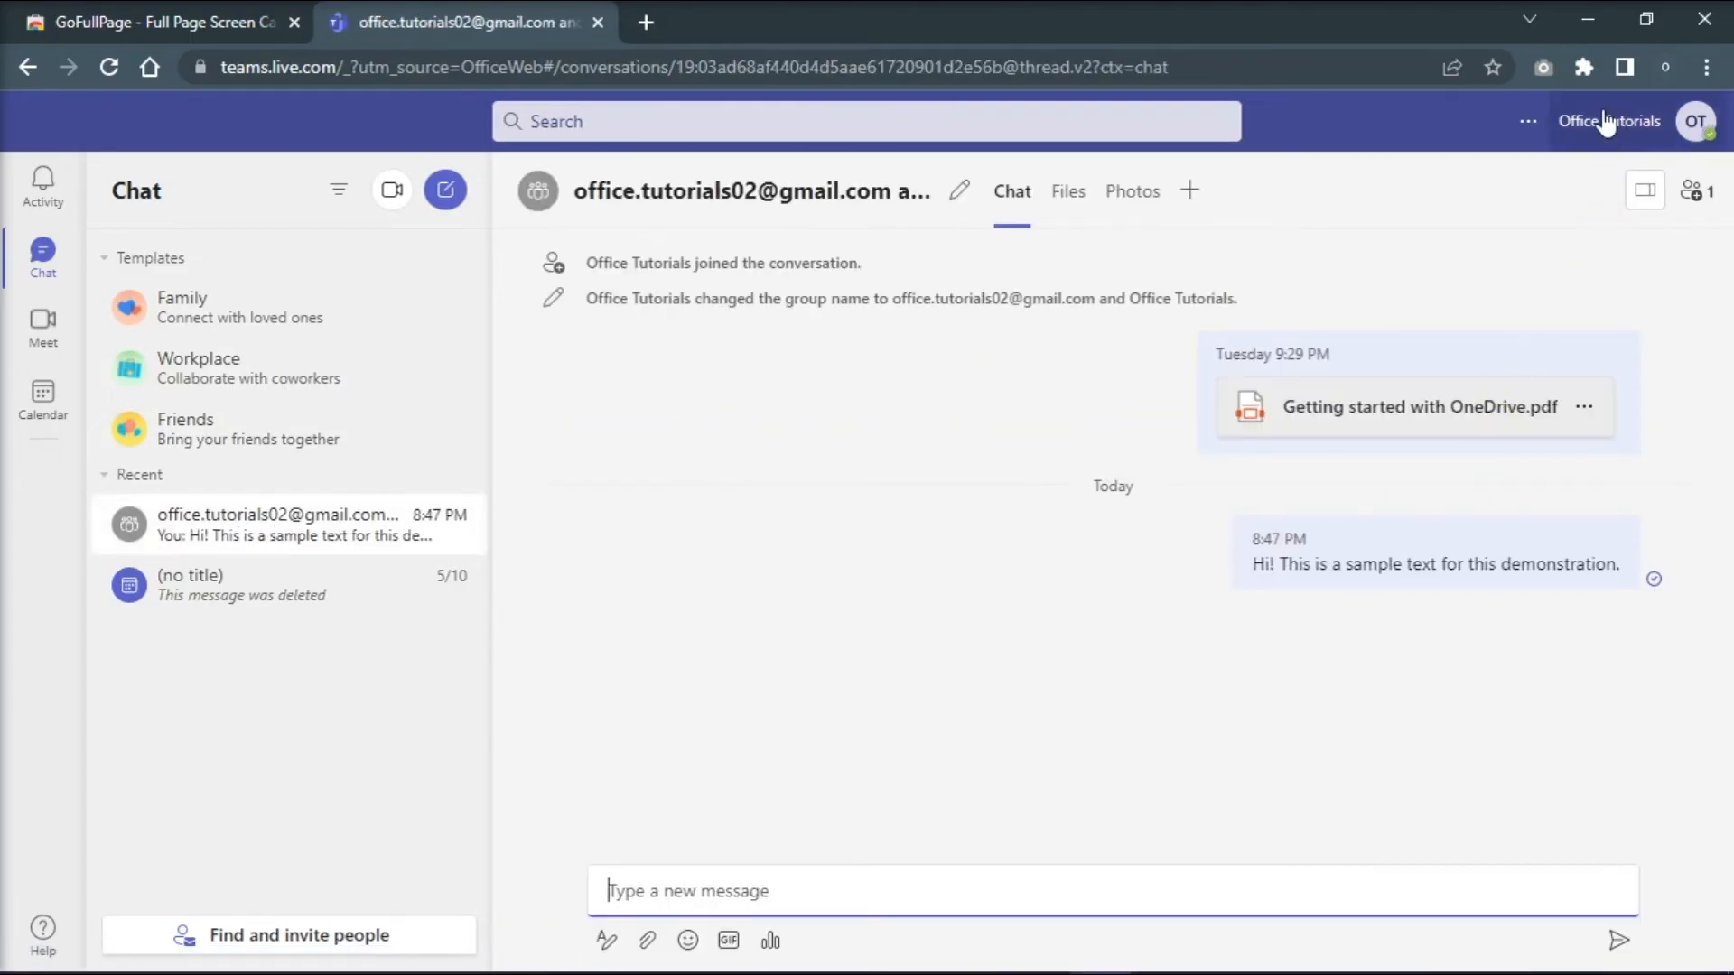
click(1545, 67)
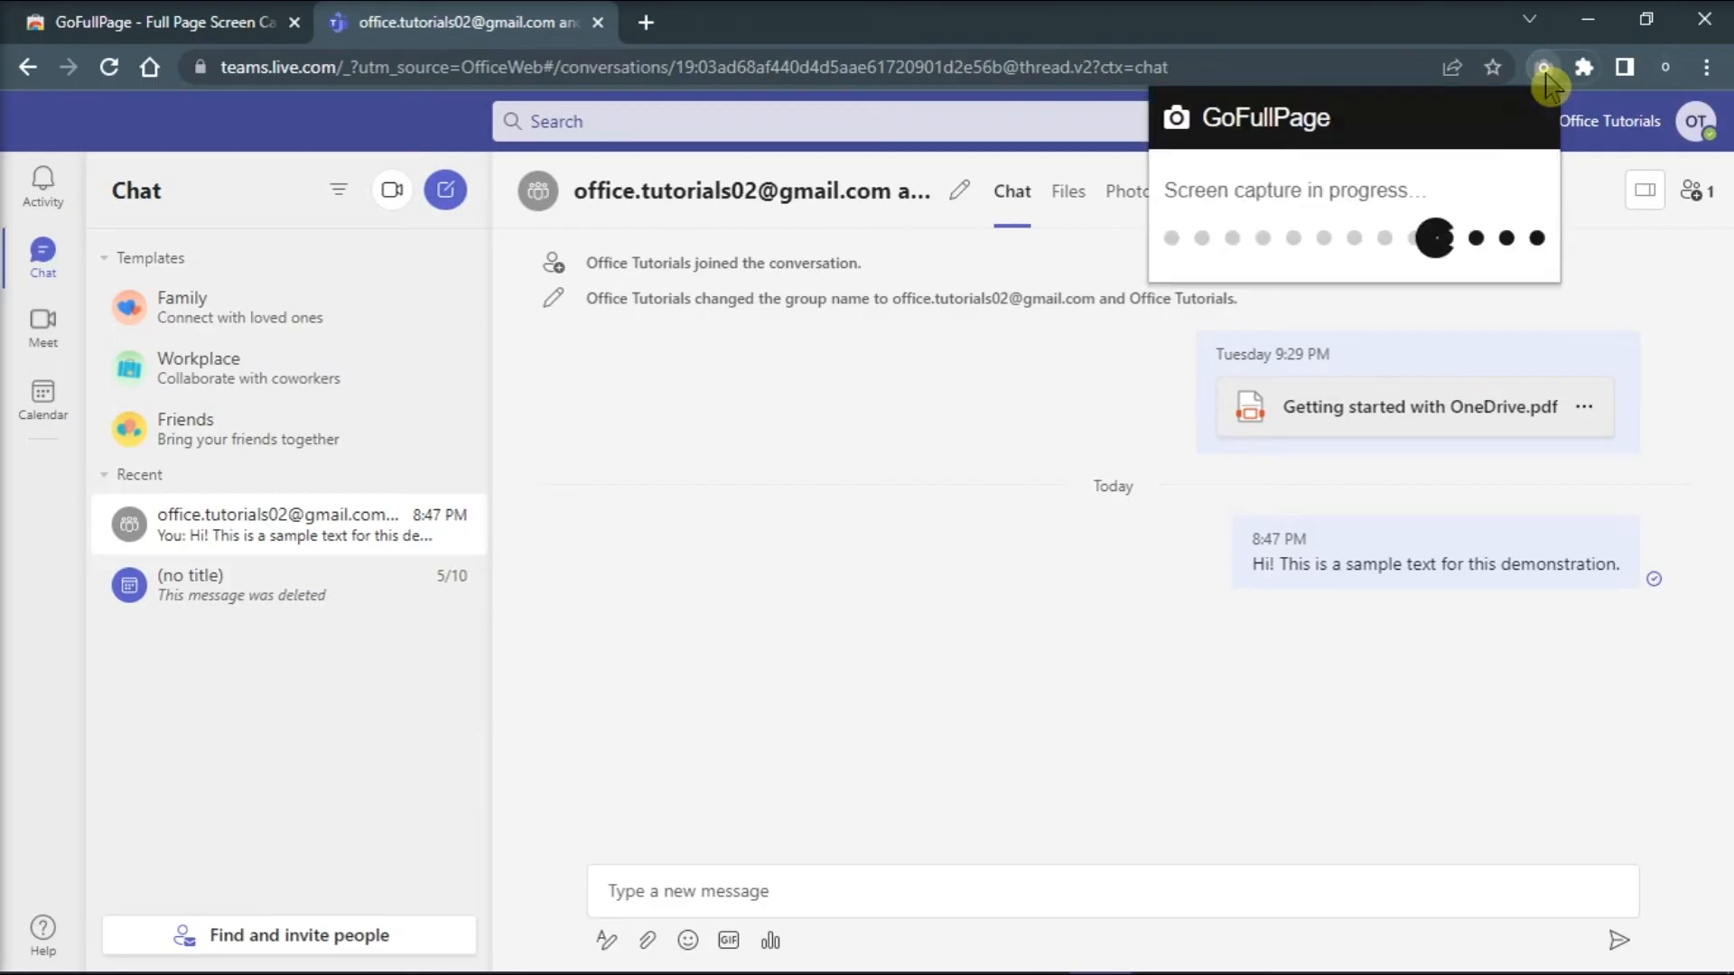
click(1544, 67)
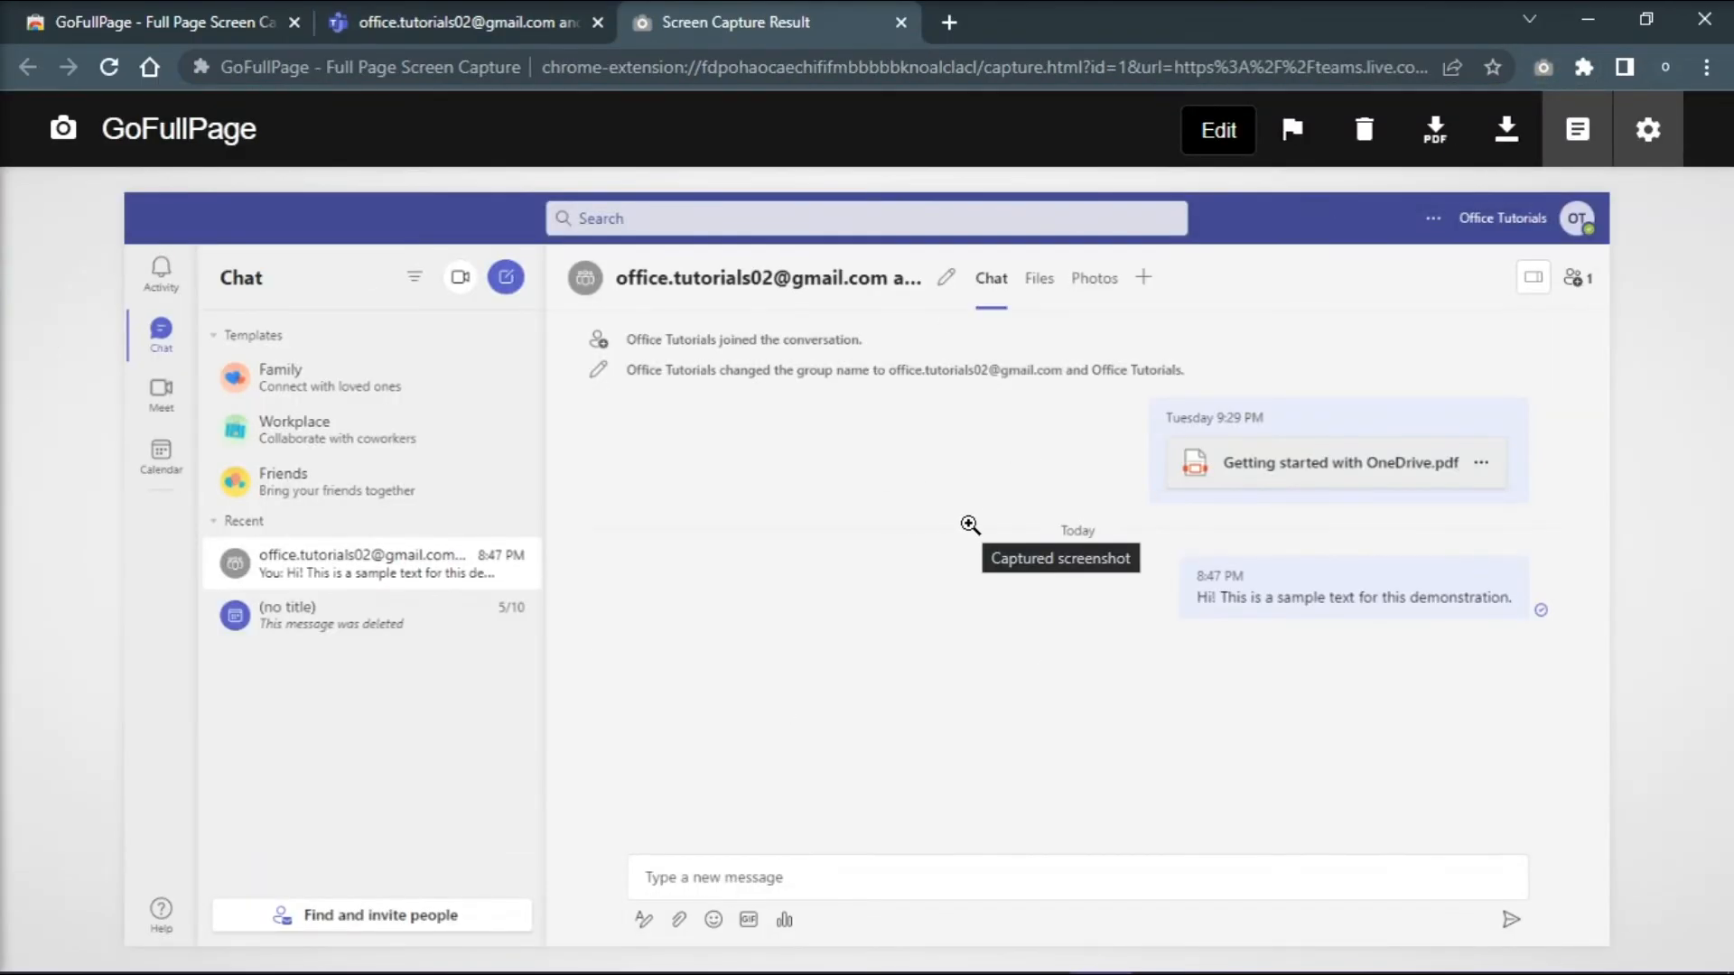
Step: Return to the Teams chat tab and bring up its print preview with Ctrl+P
click(465, 22)
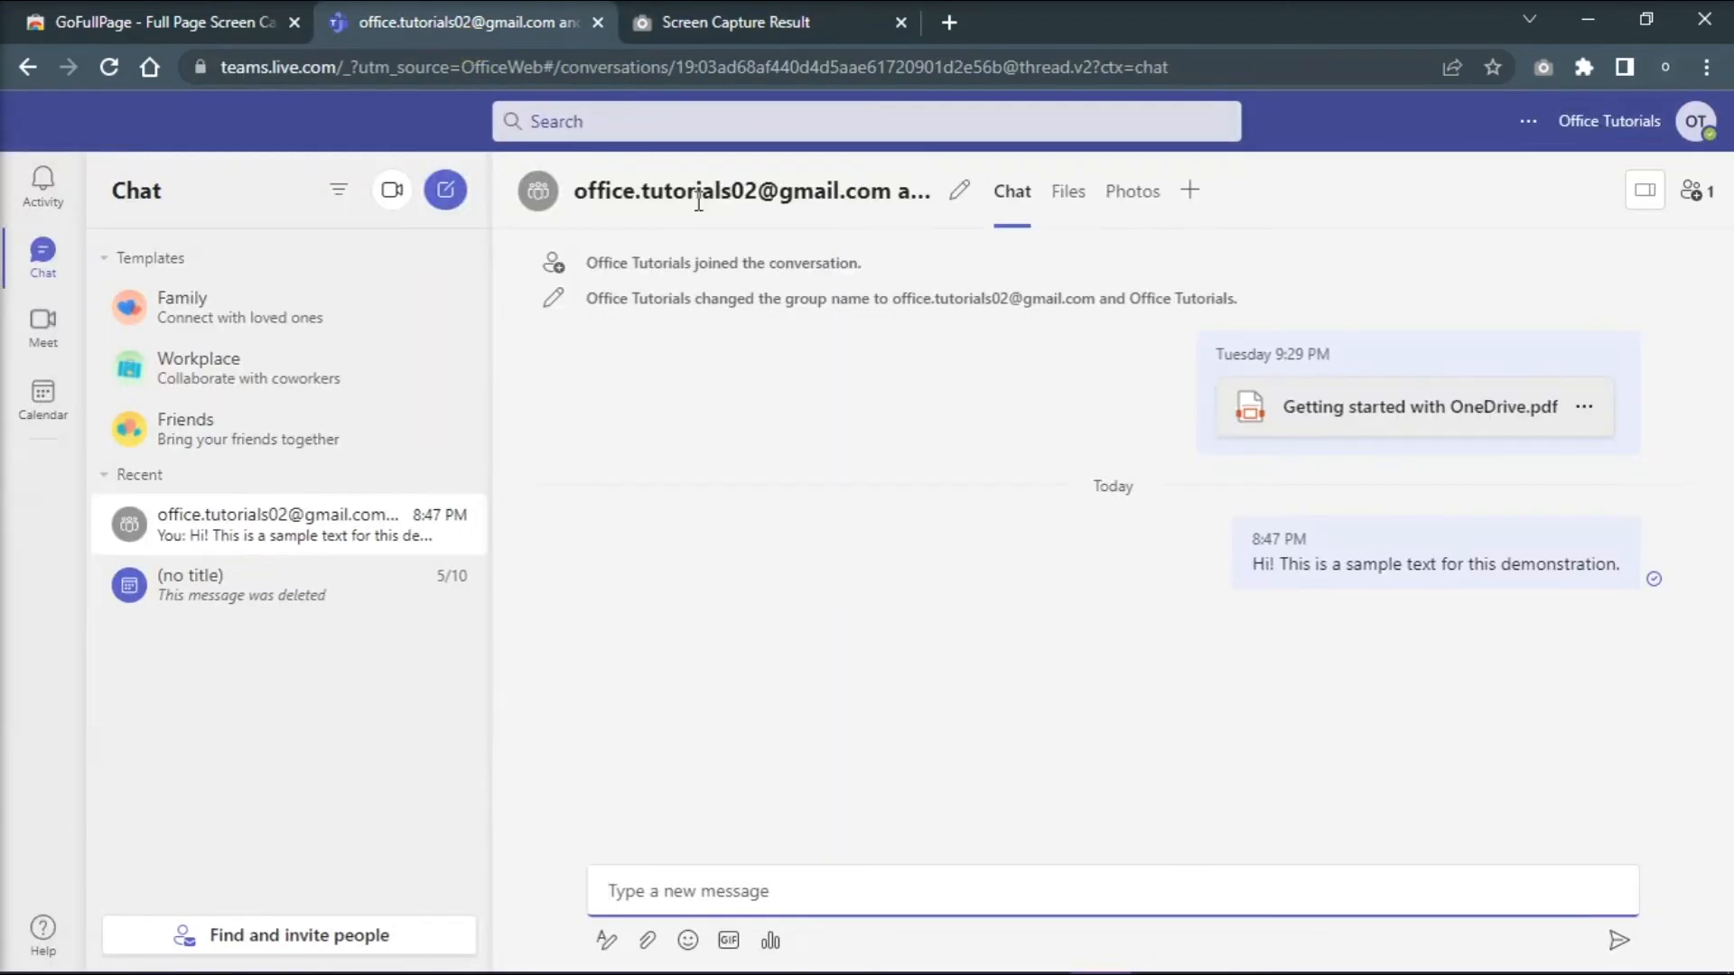
mouse_move(1434, 274)
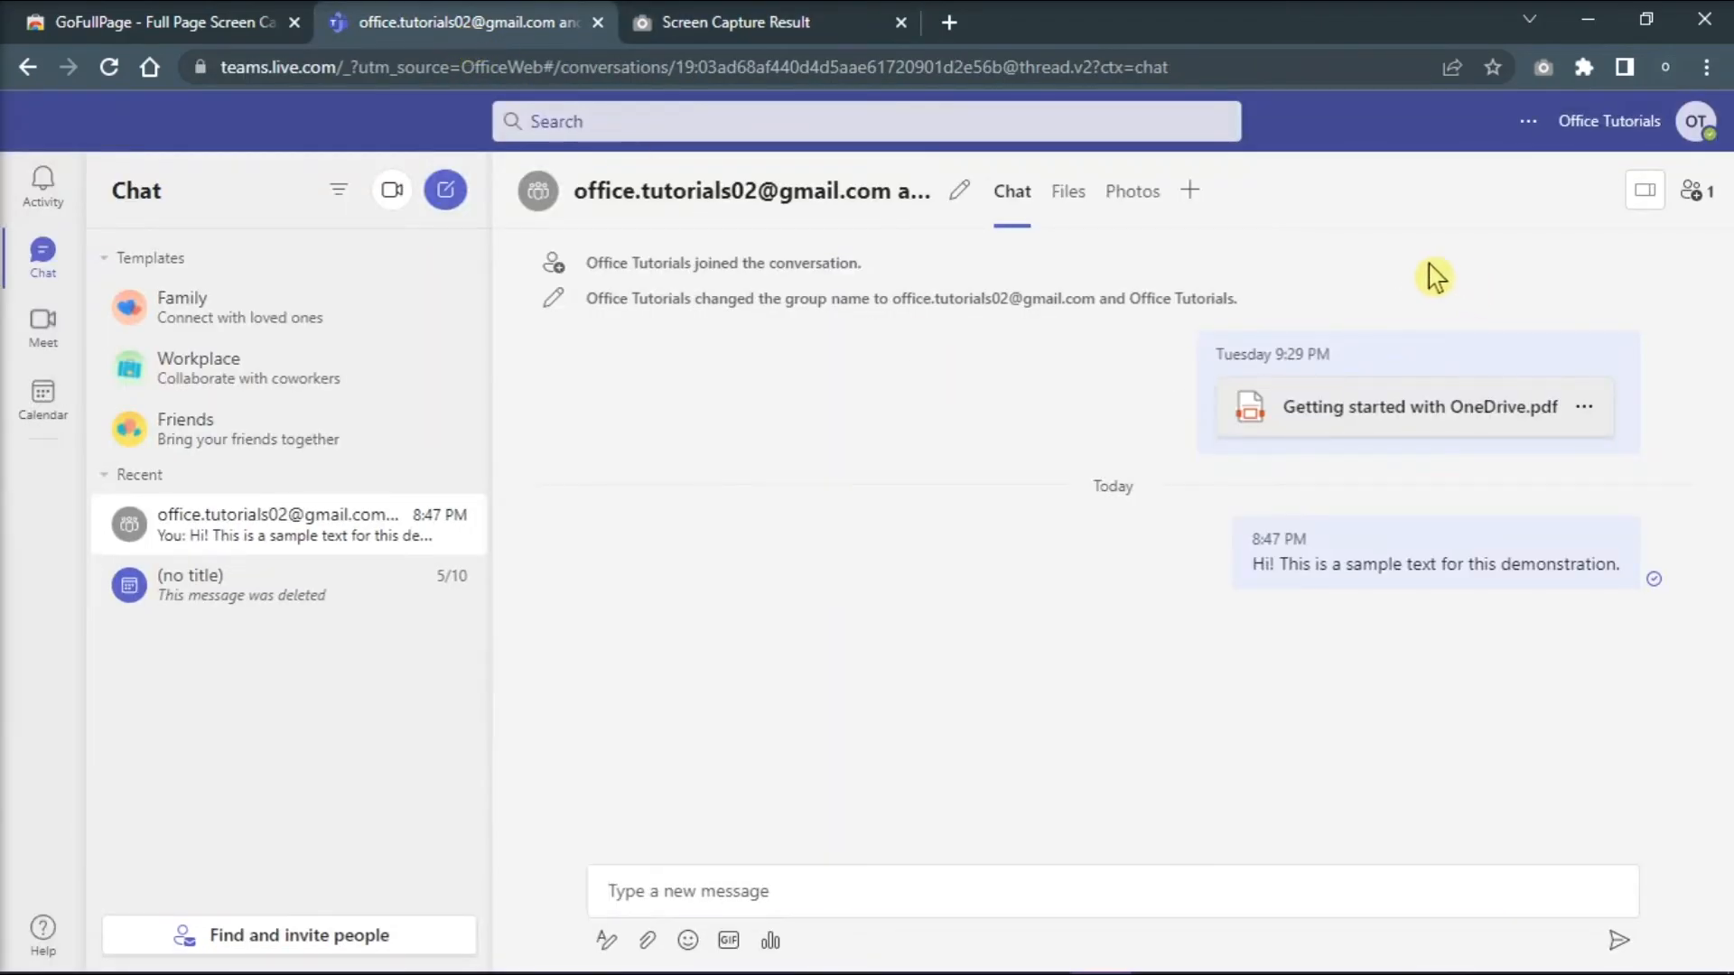
right_click(1433, 275)
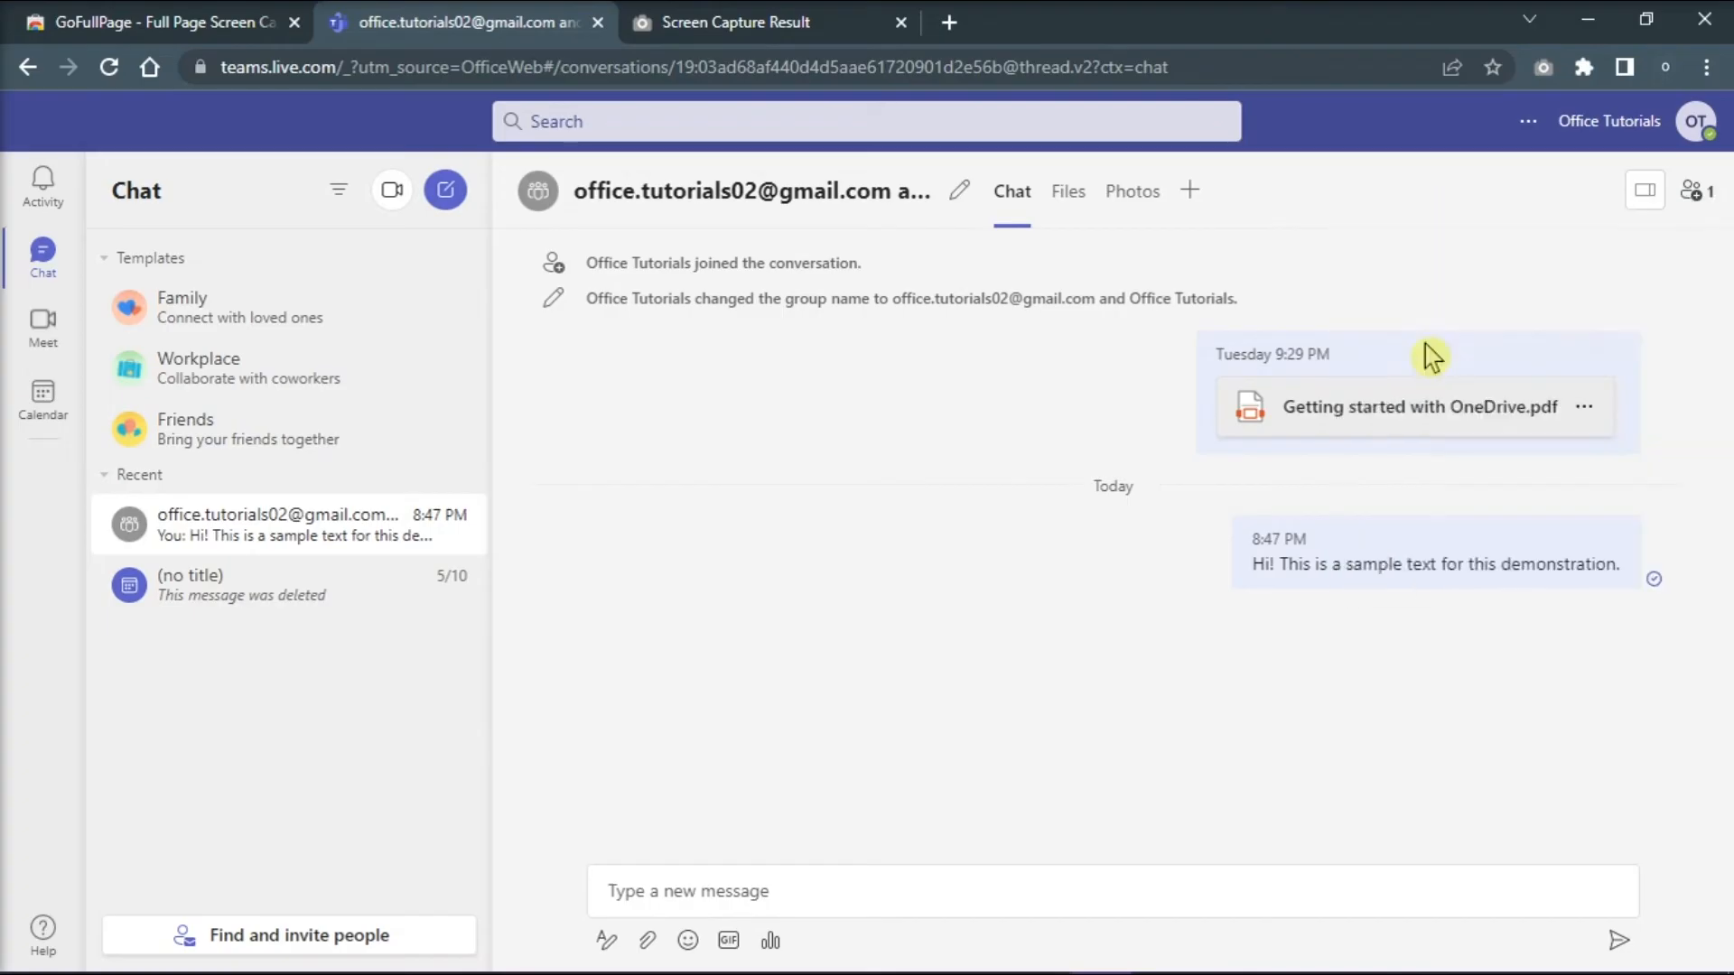
key(ctrl+p)
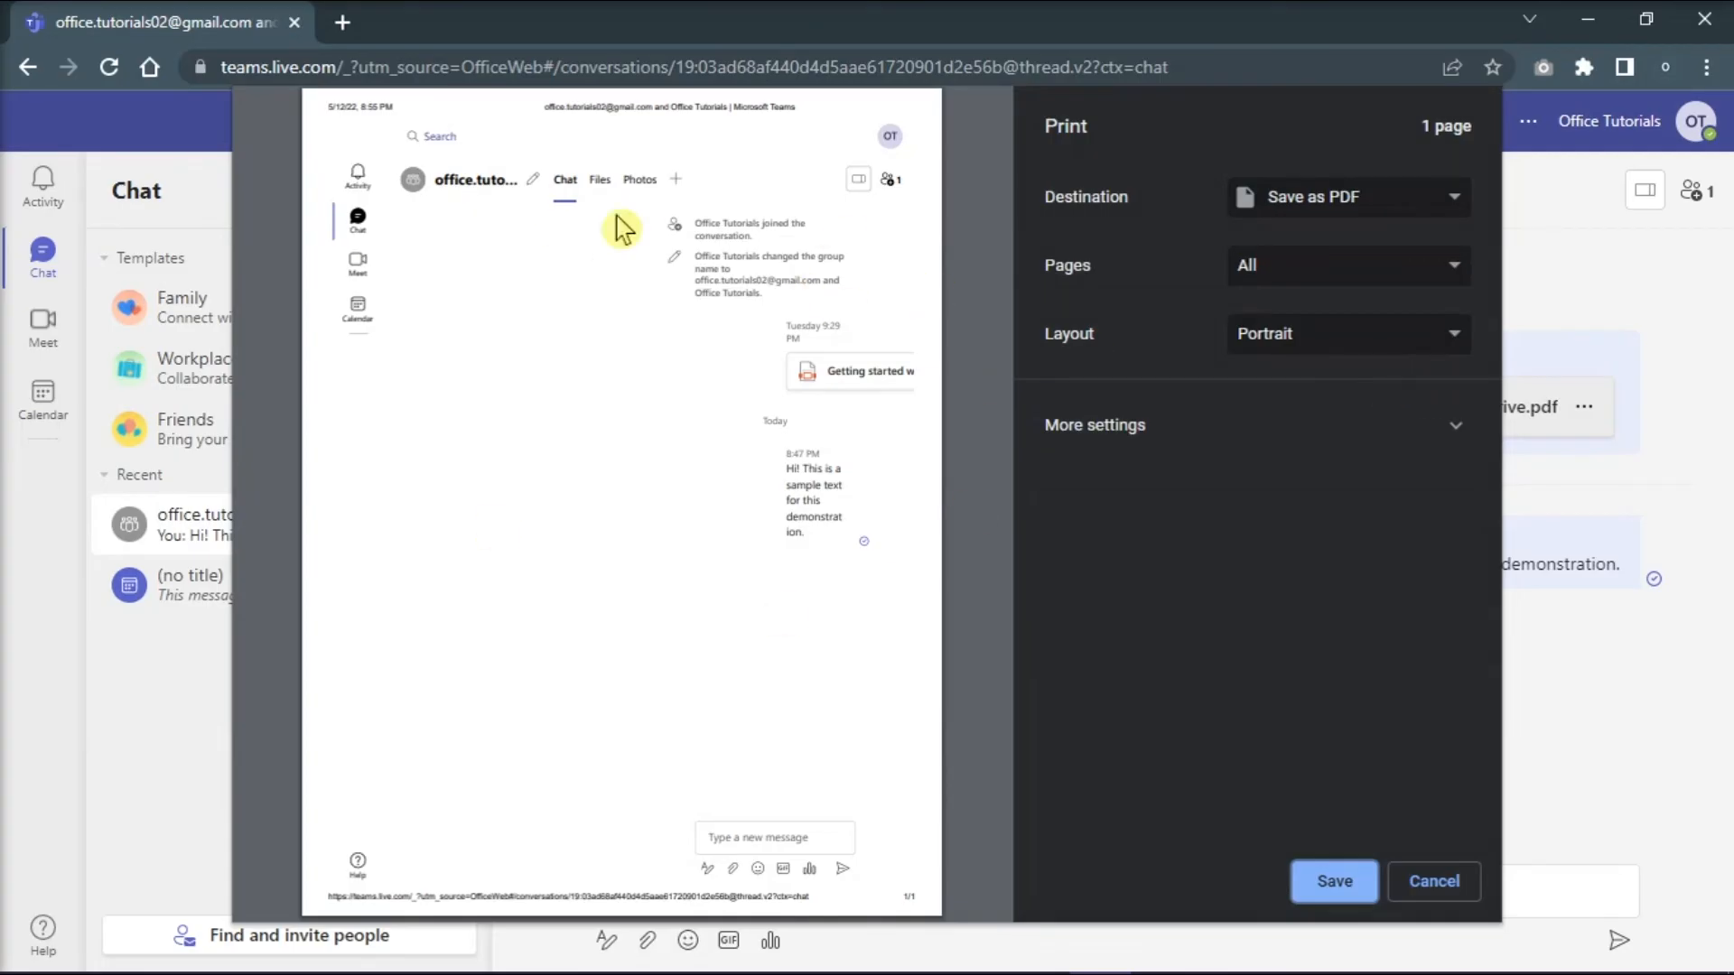
mouse_move(954, 399)
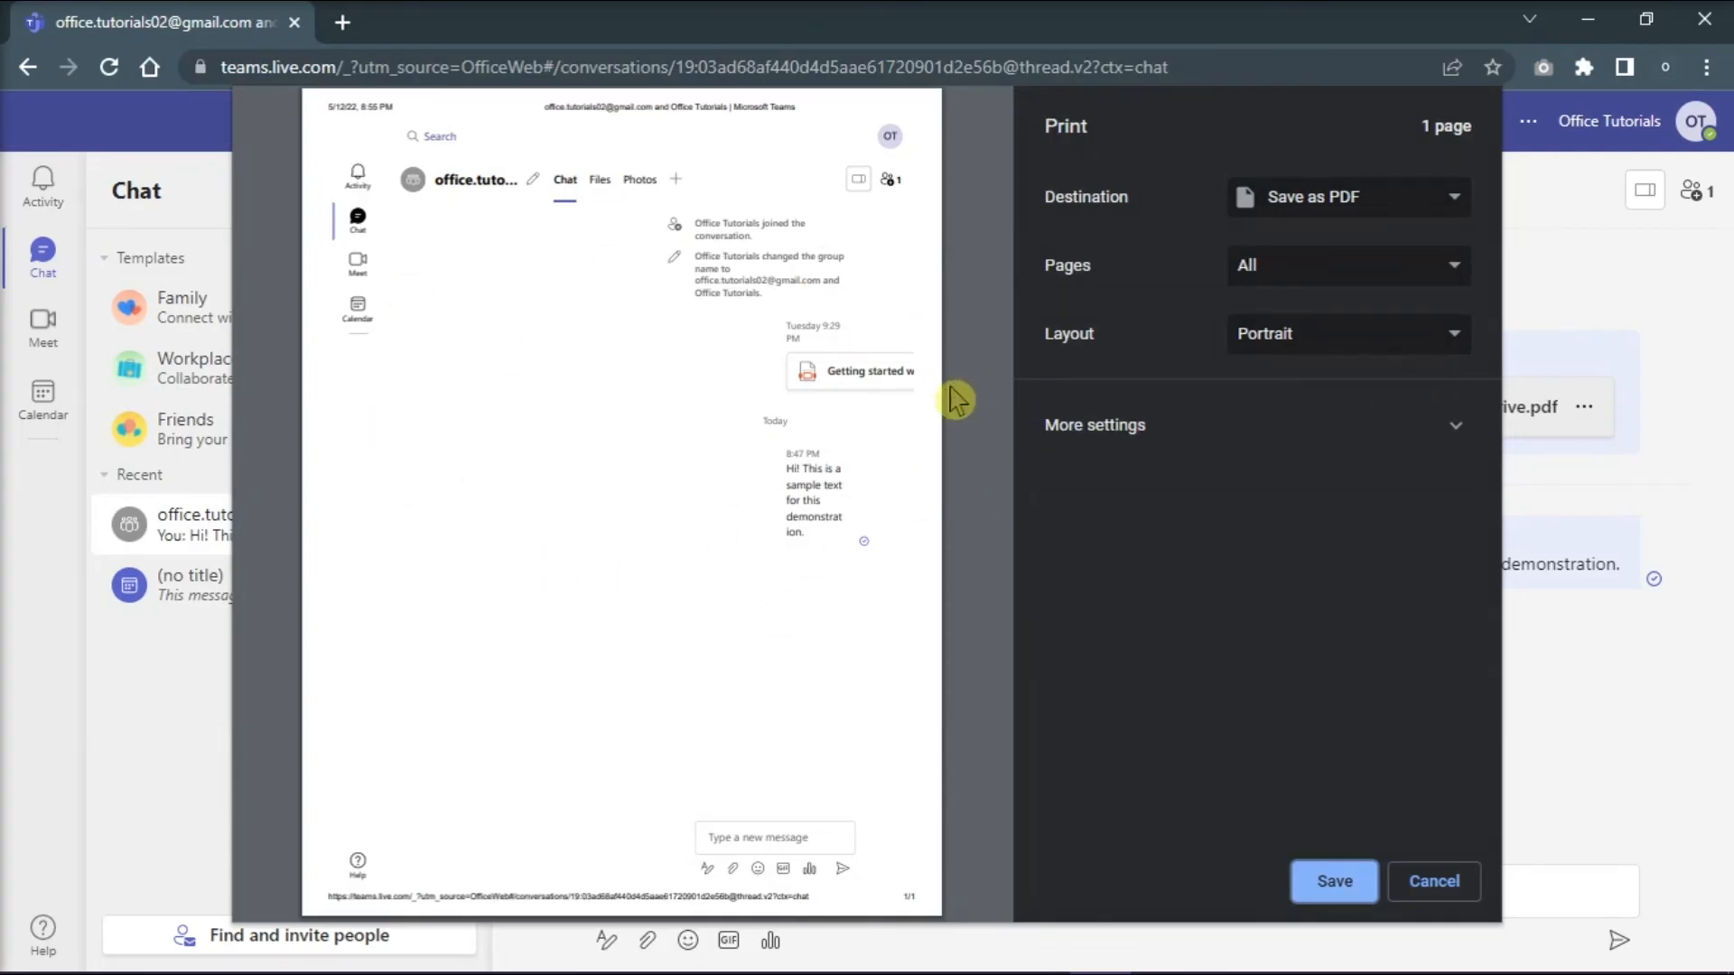
Step: Save the chat page with Destination 'Save as PDF'
click(1333, 881)
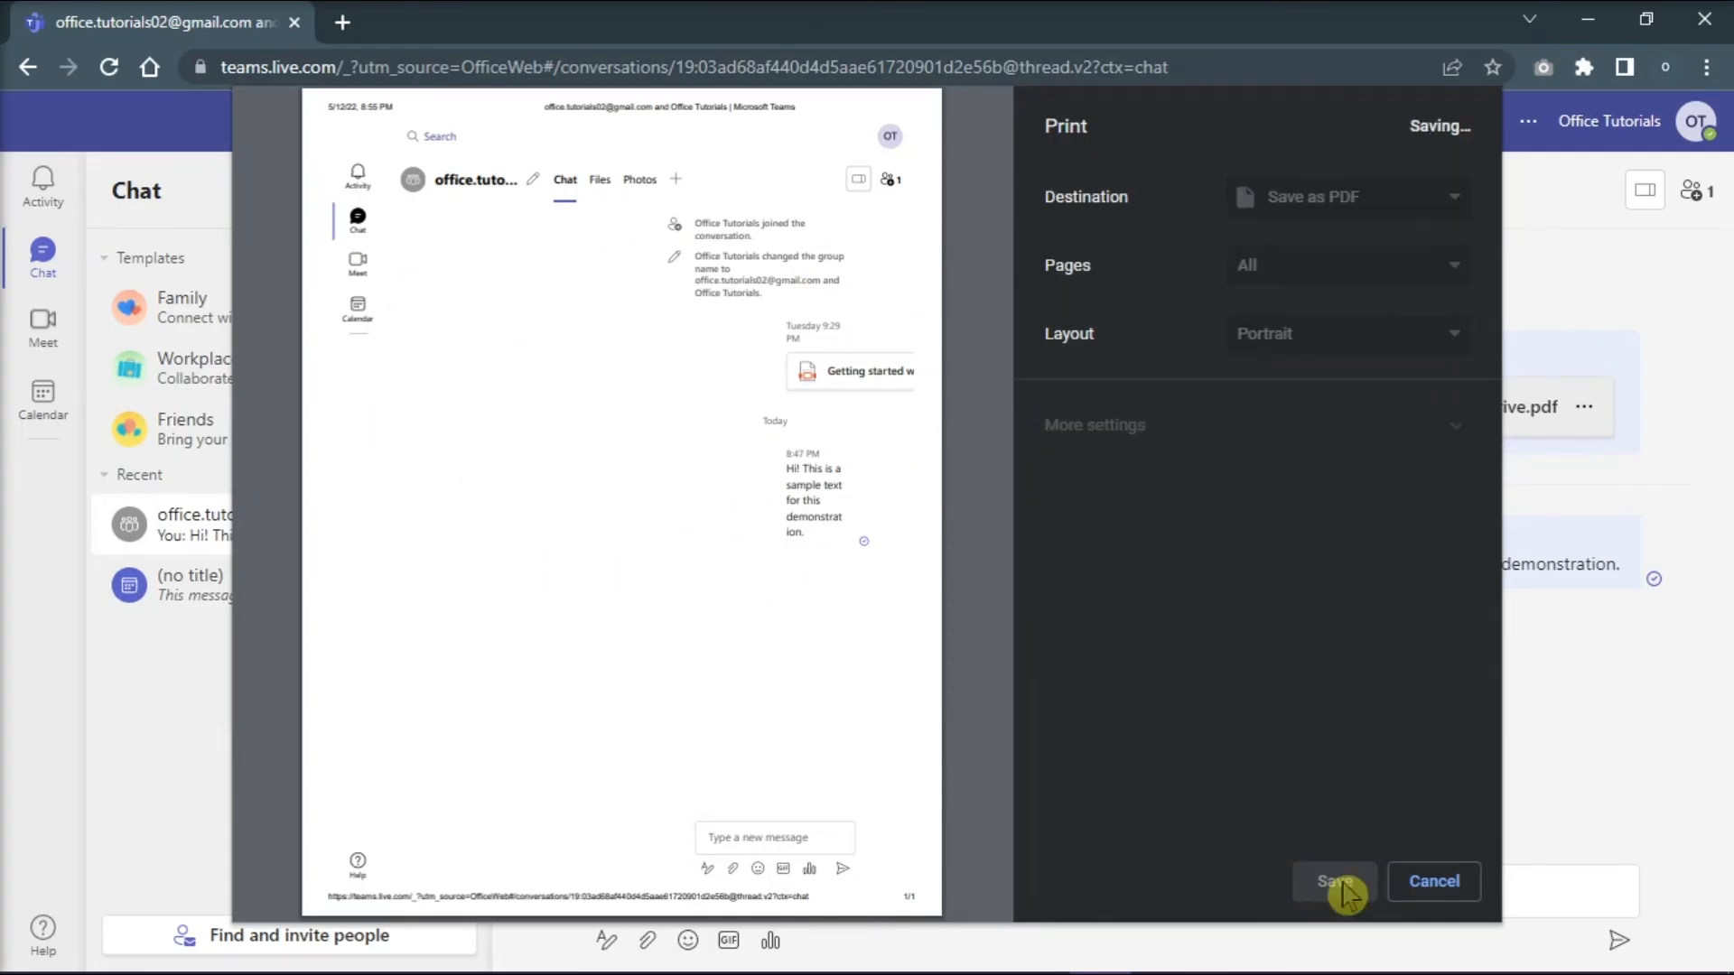